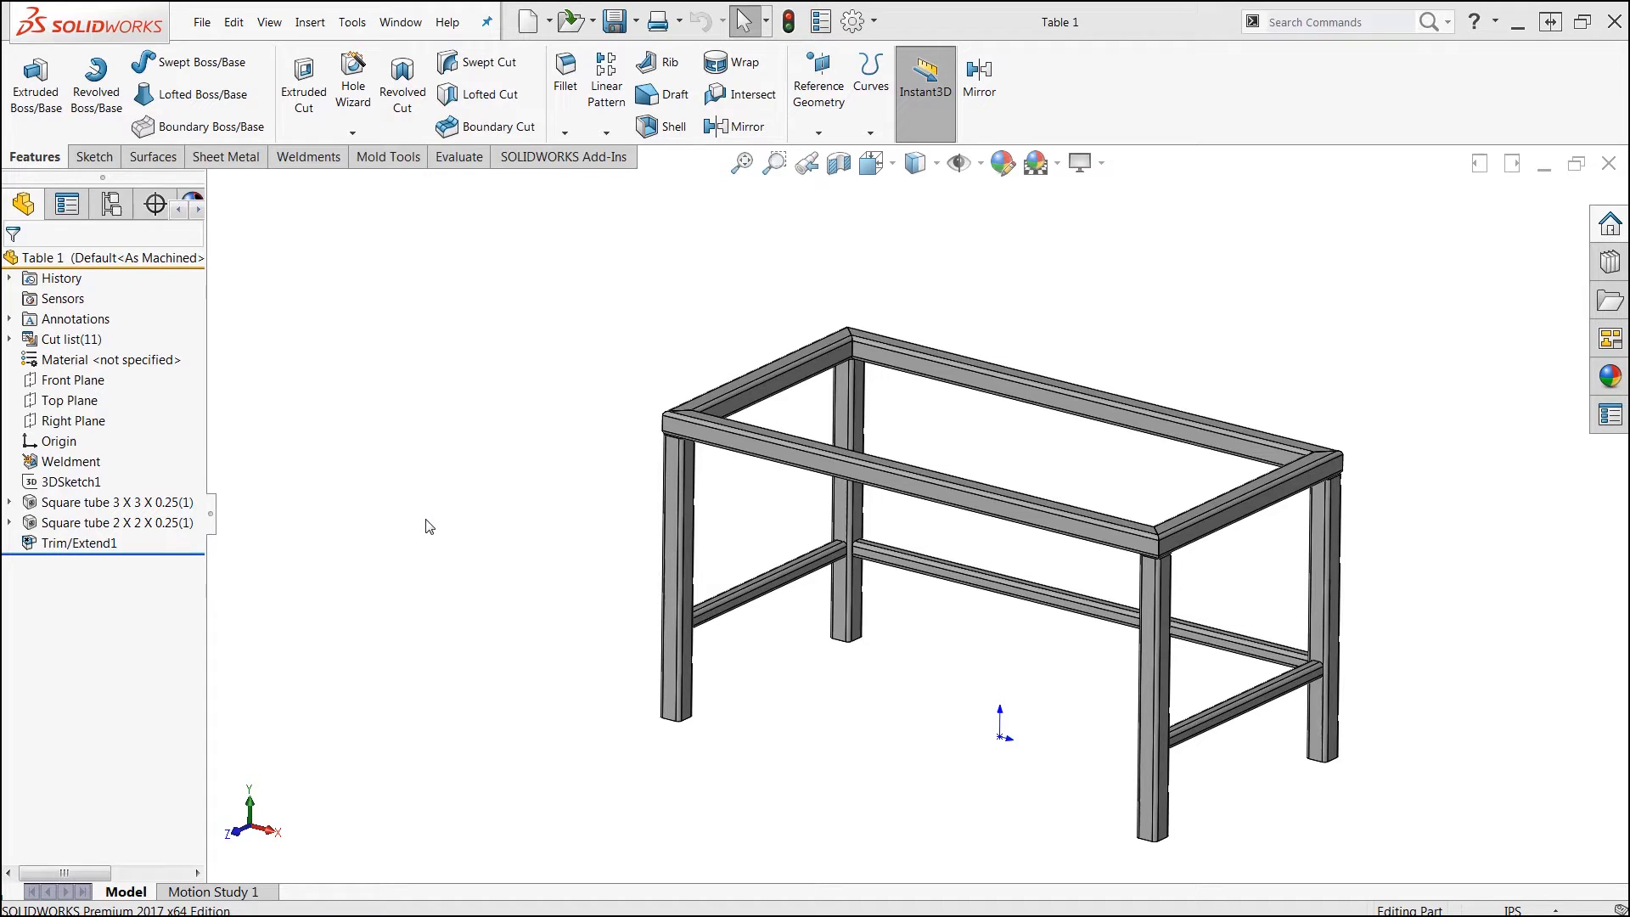
pyautogui.moveTo(1018, 443)
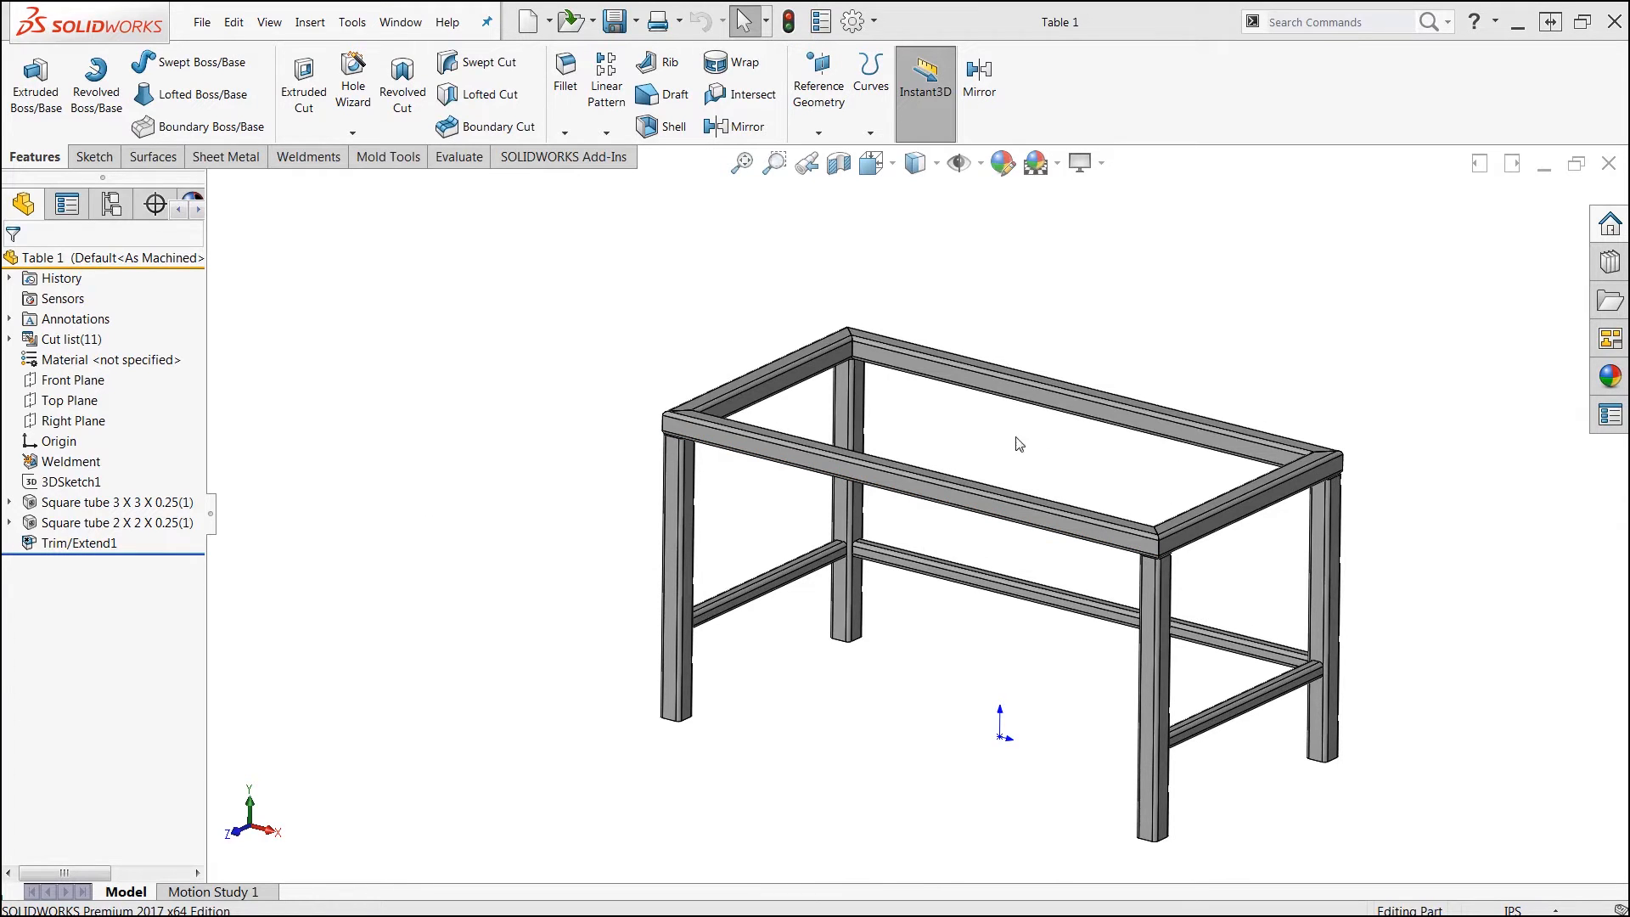
pyautogui.moveTo(994, 467)
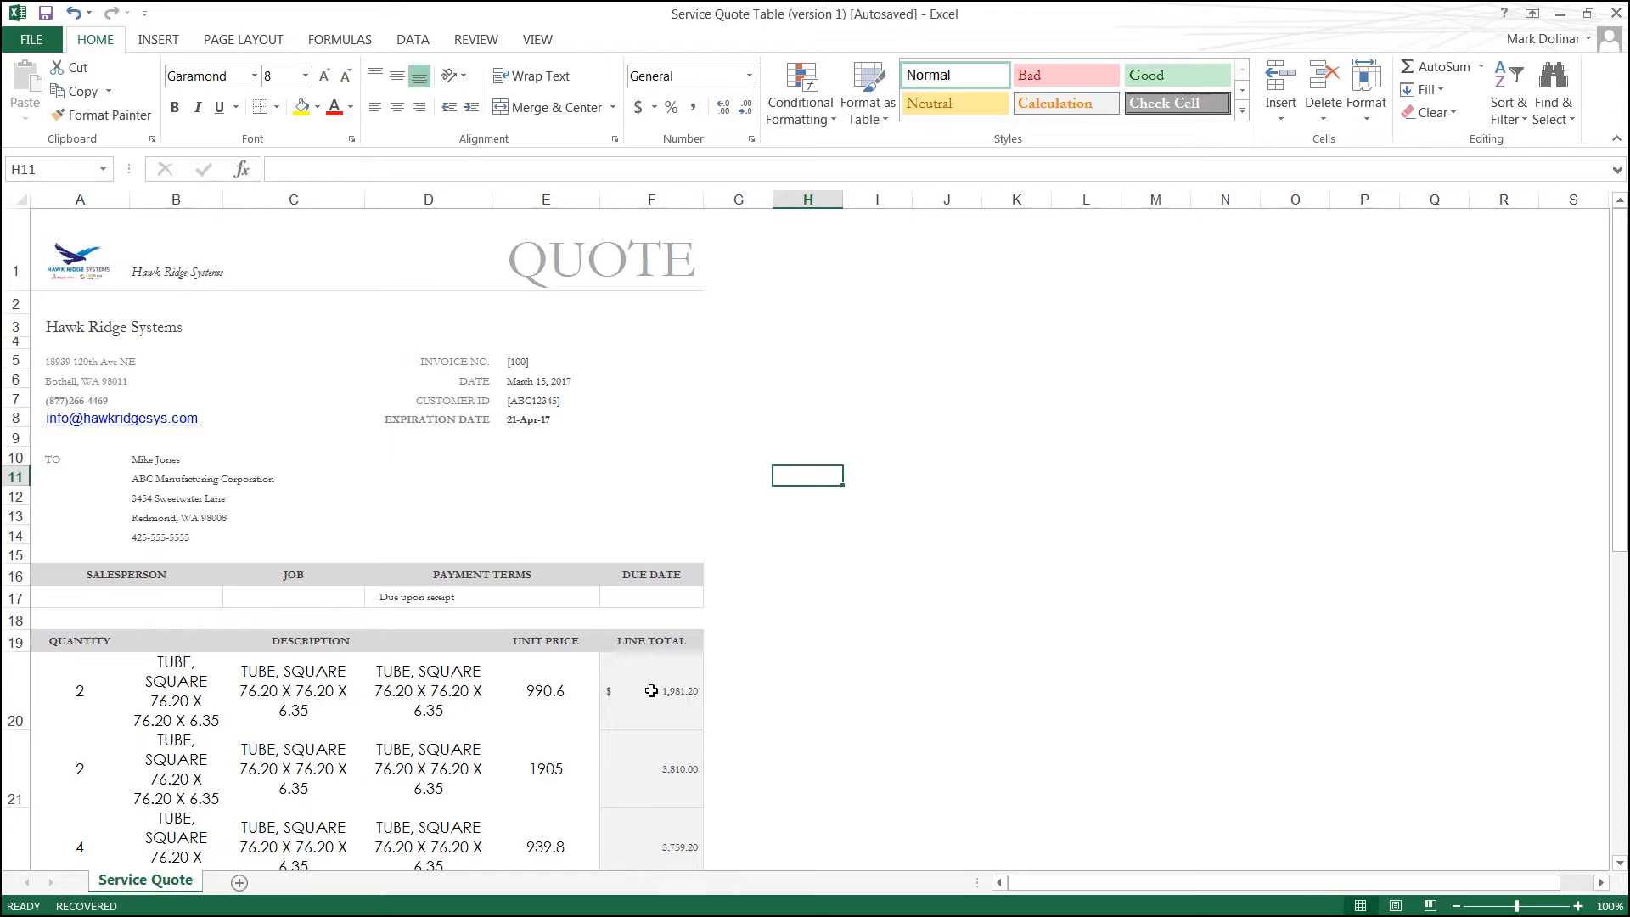
pyautogui.moveTo(546, 704)
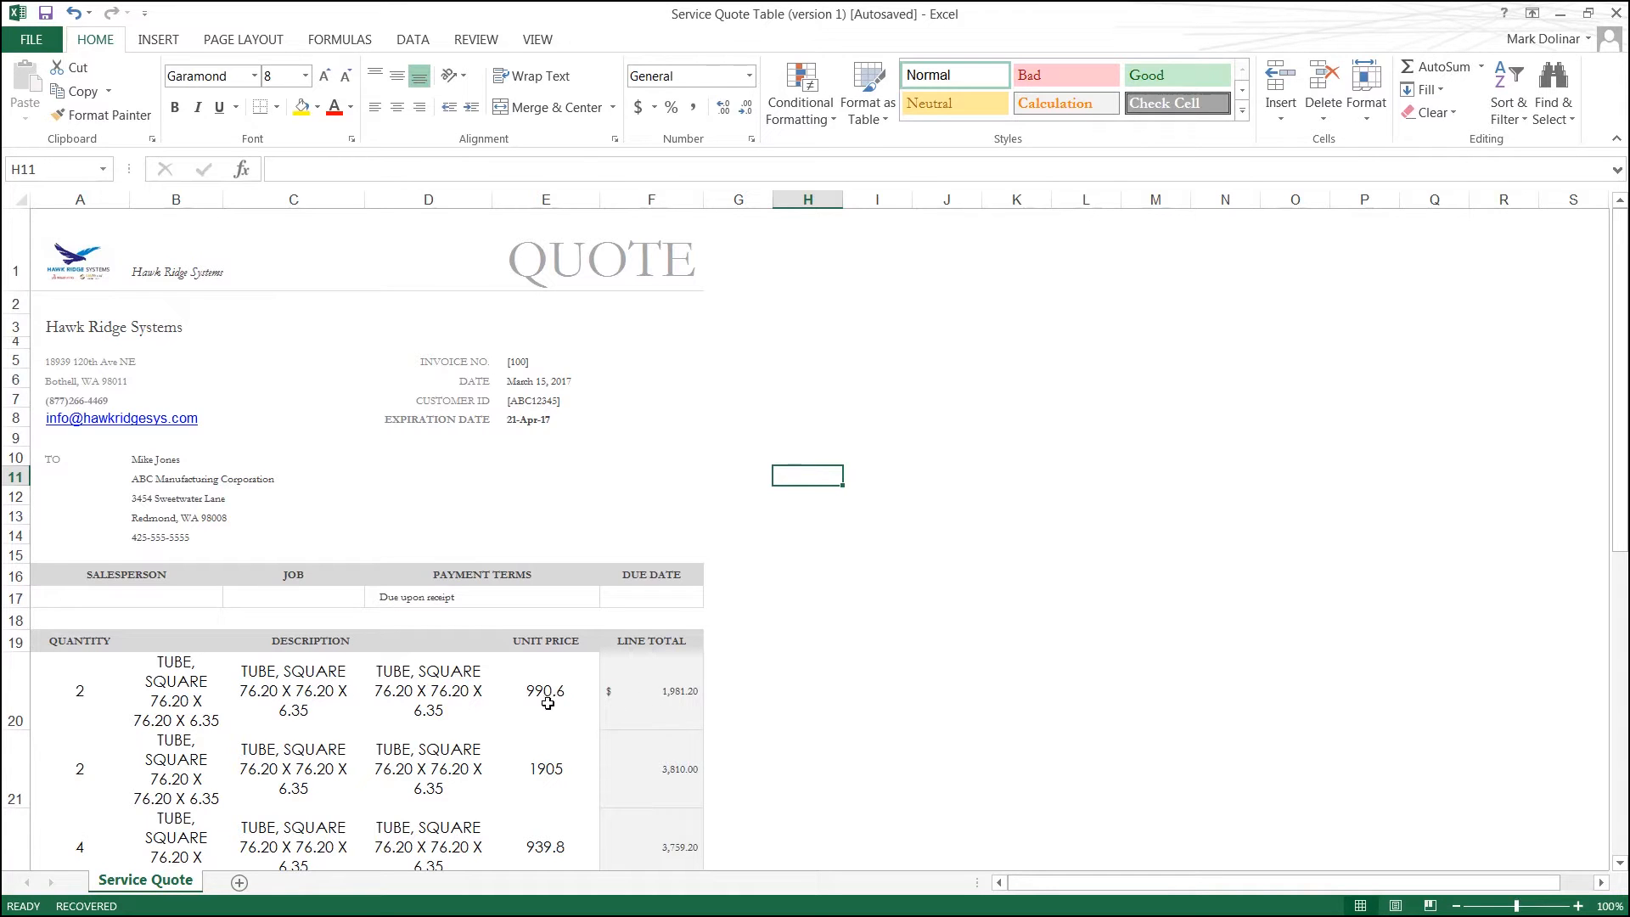
pyautogui.moveTo(194, 693)
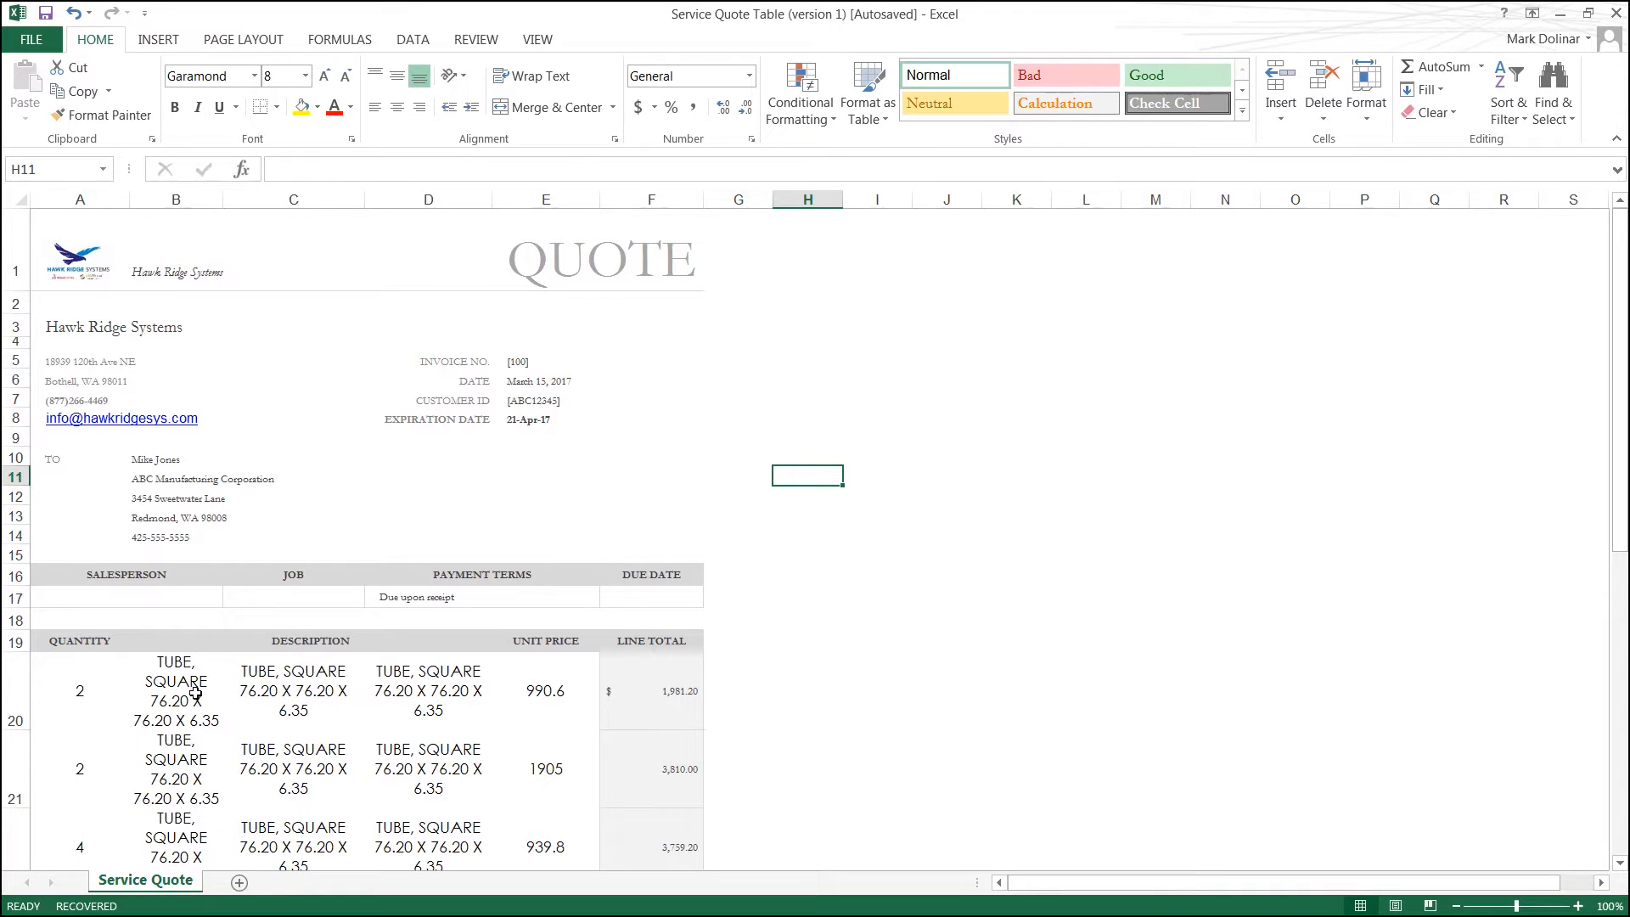
pyautogui.moveTo(893, 574)
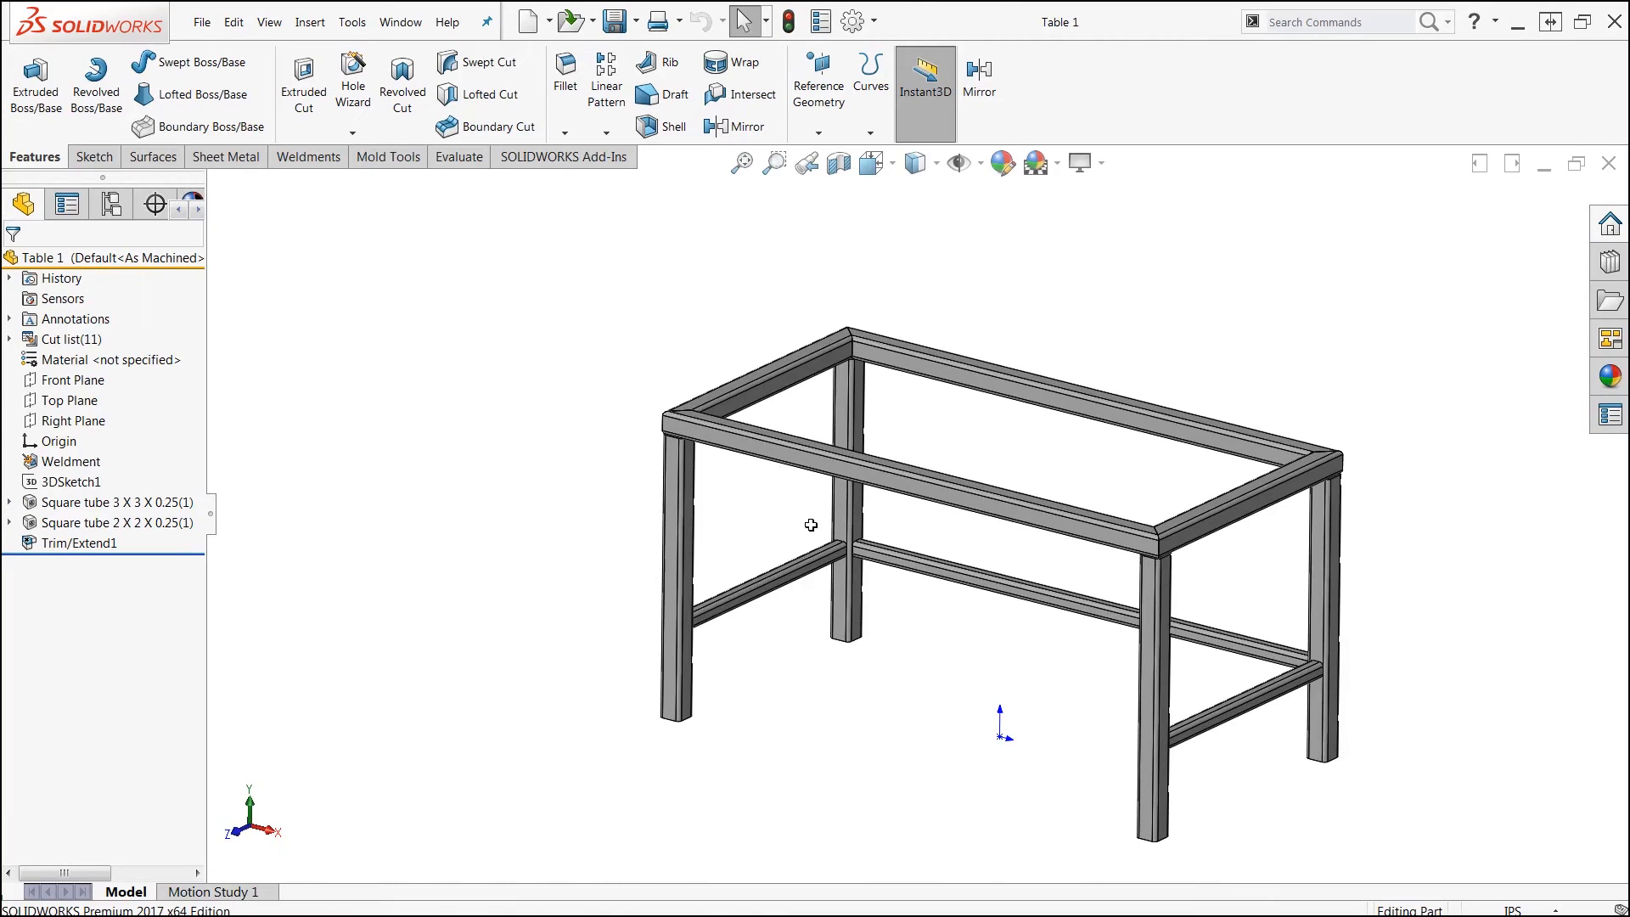
pyautogui.moveTo(943, 253)
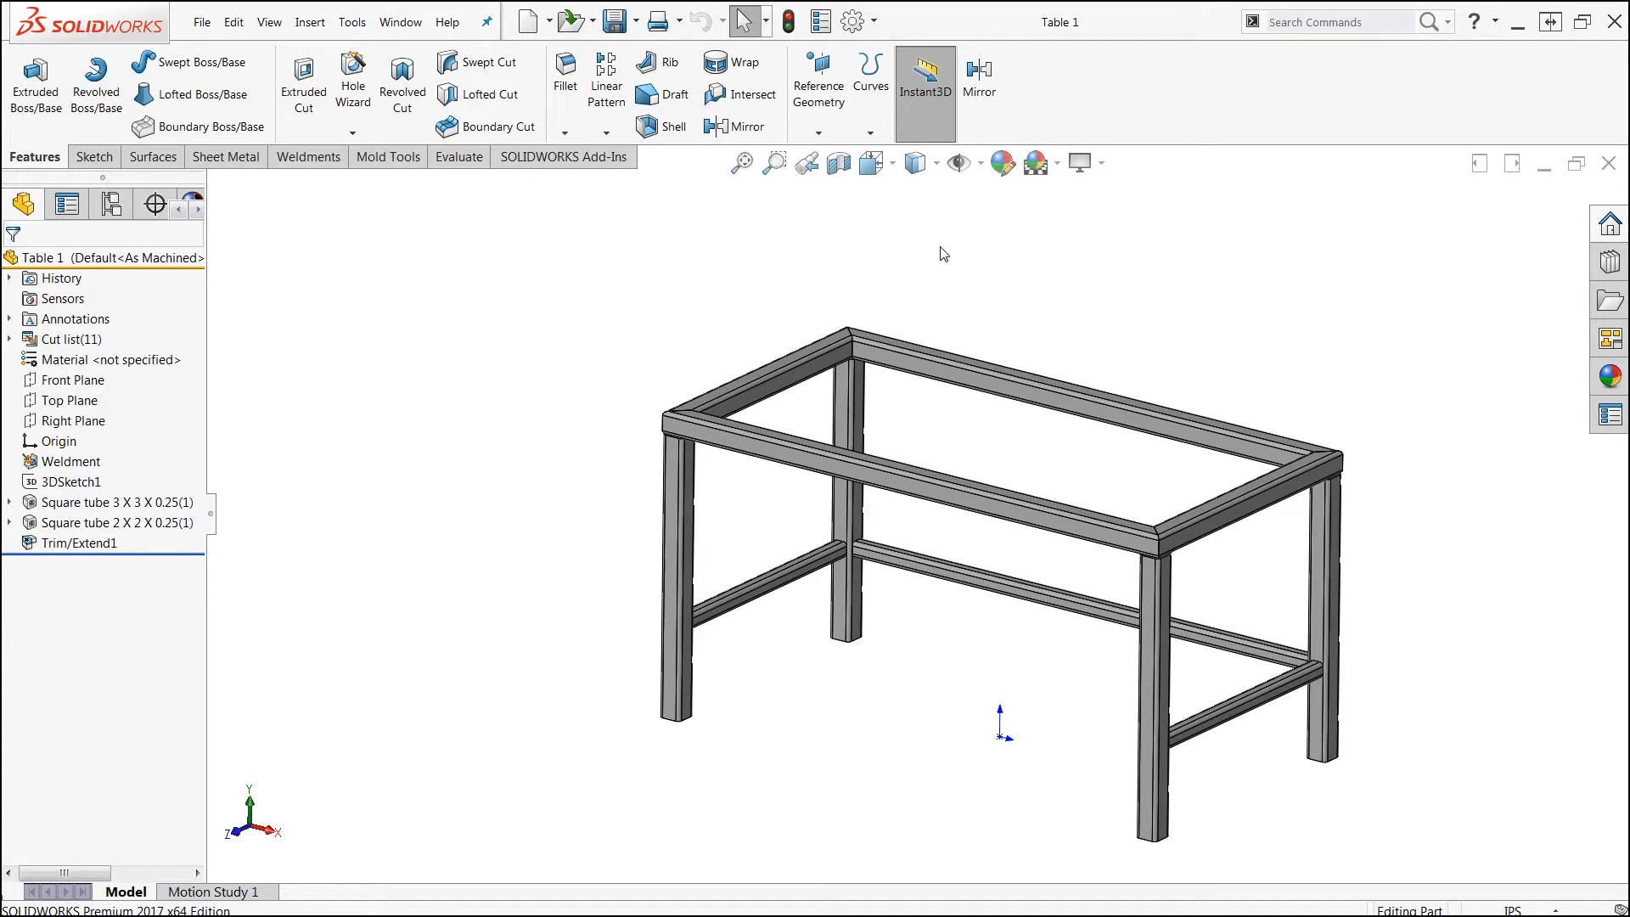
pyautogui.moveTo(884, 186)
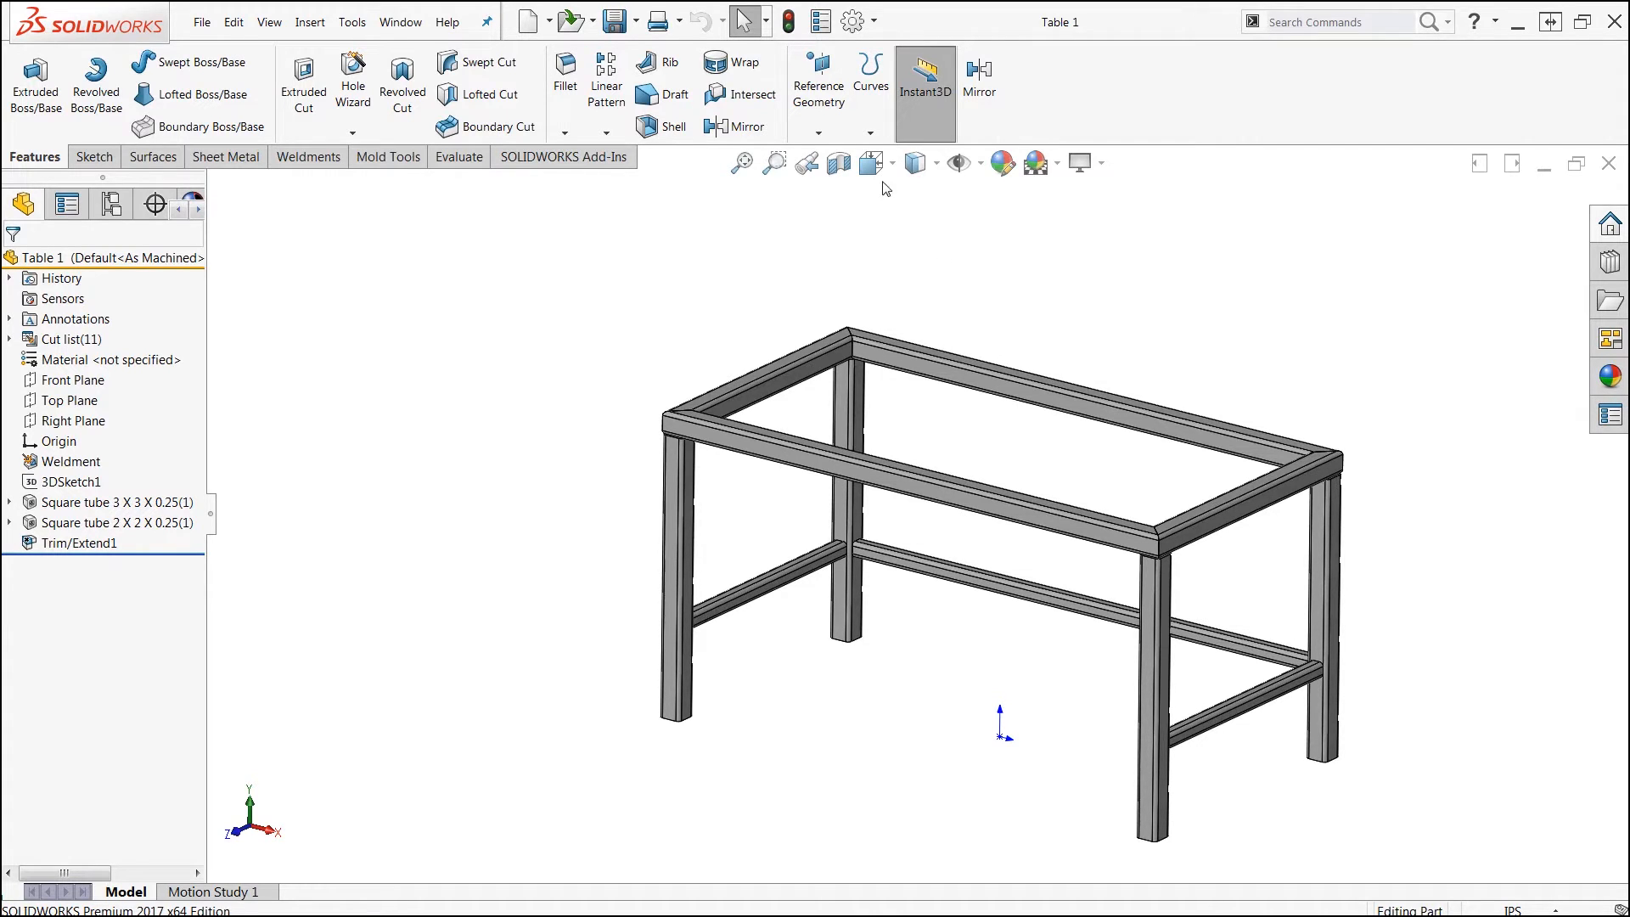
pyautogui.moveTo(848, 20)
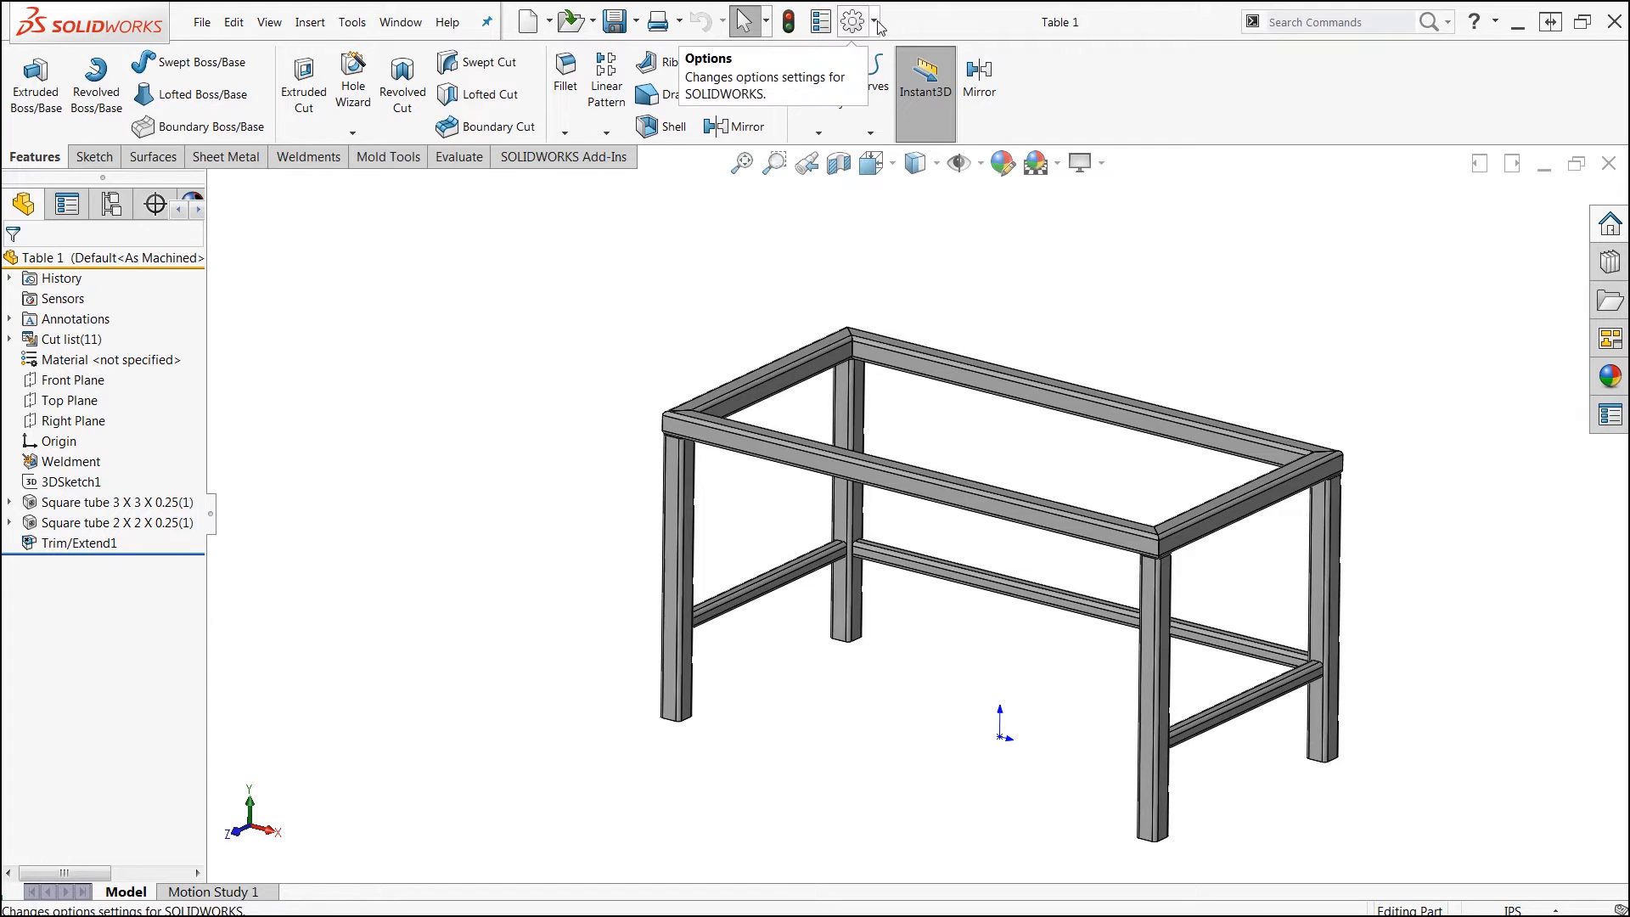
# Step: Set Design Binder to Show in the FeatureManager system options
pyautogui.click(848, 19)
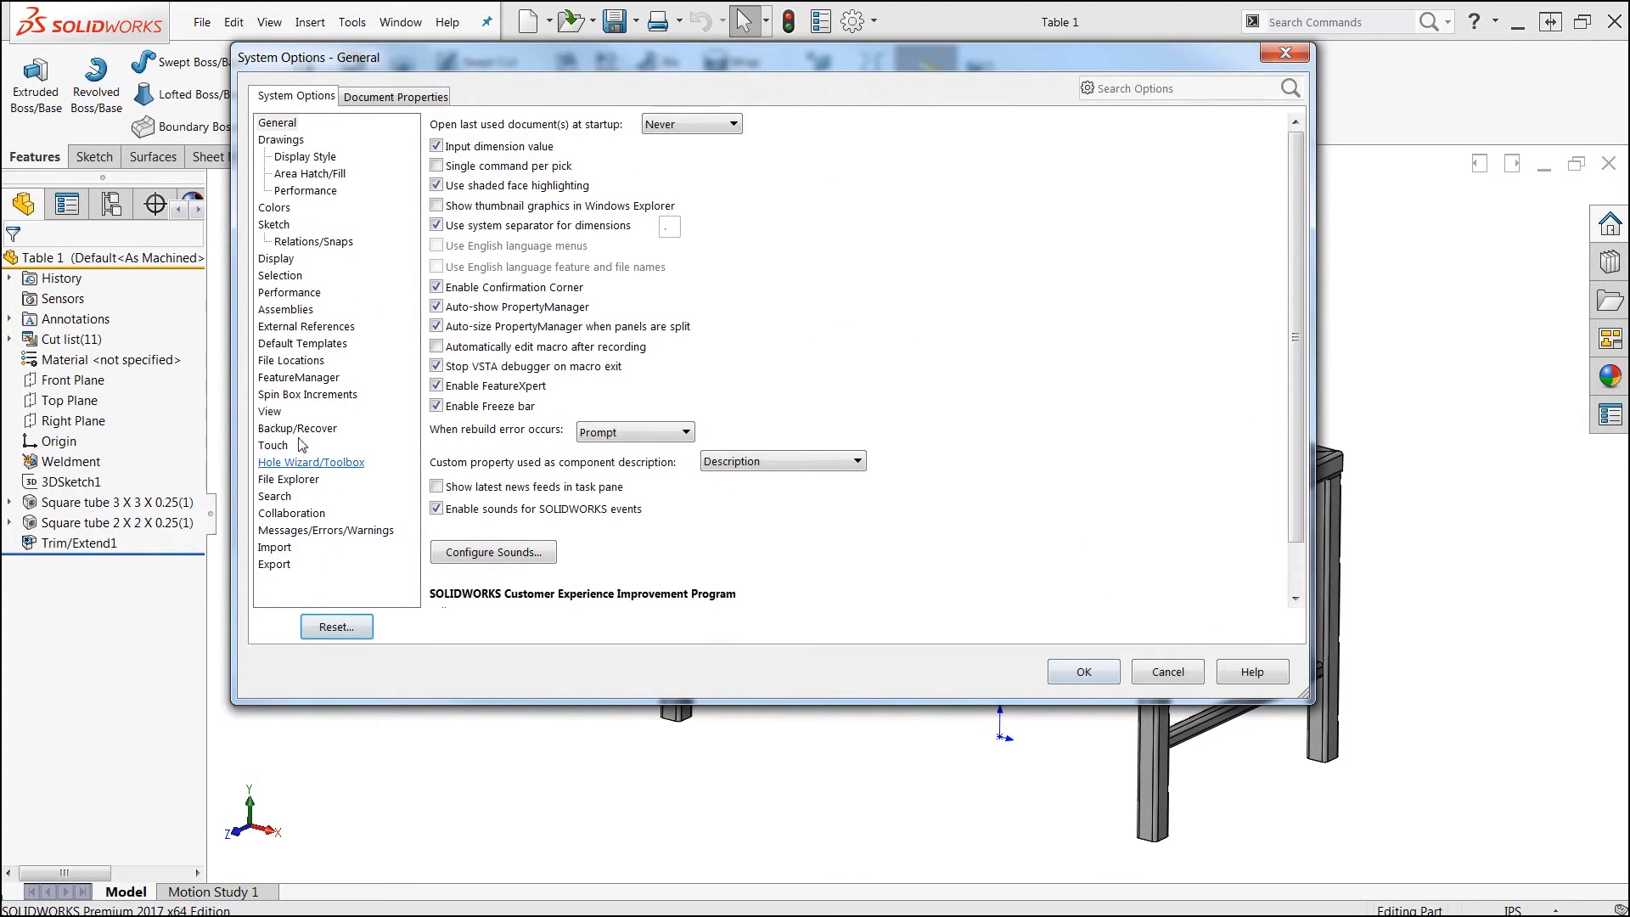
pyautogui.click(298, 377)
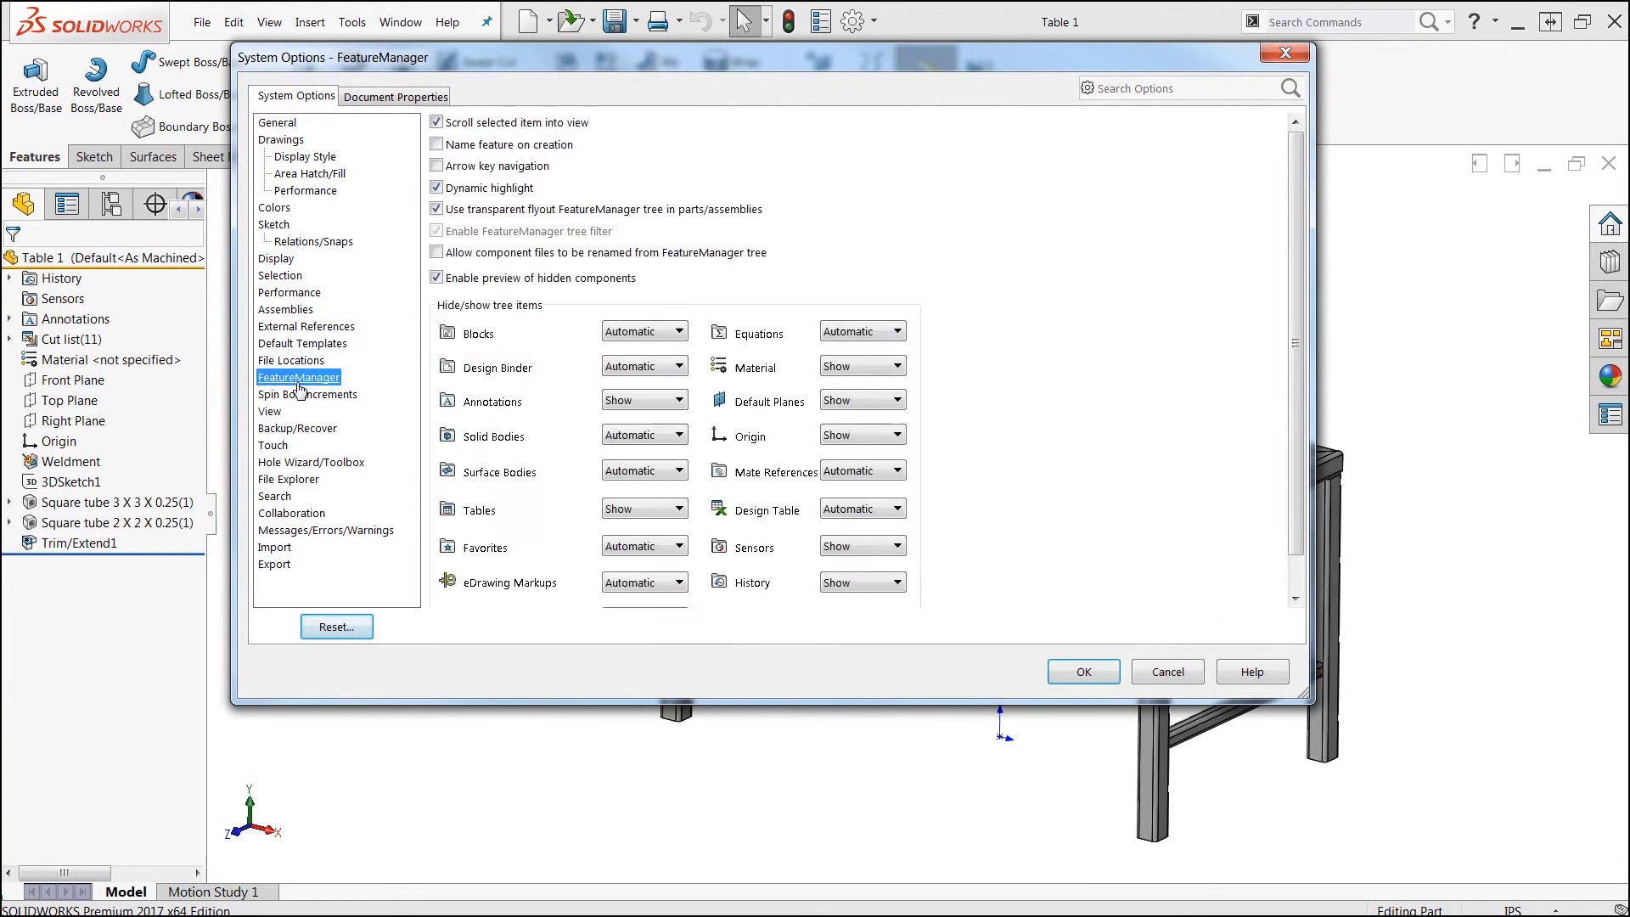
pyautogui.click(674, 365)
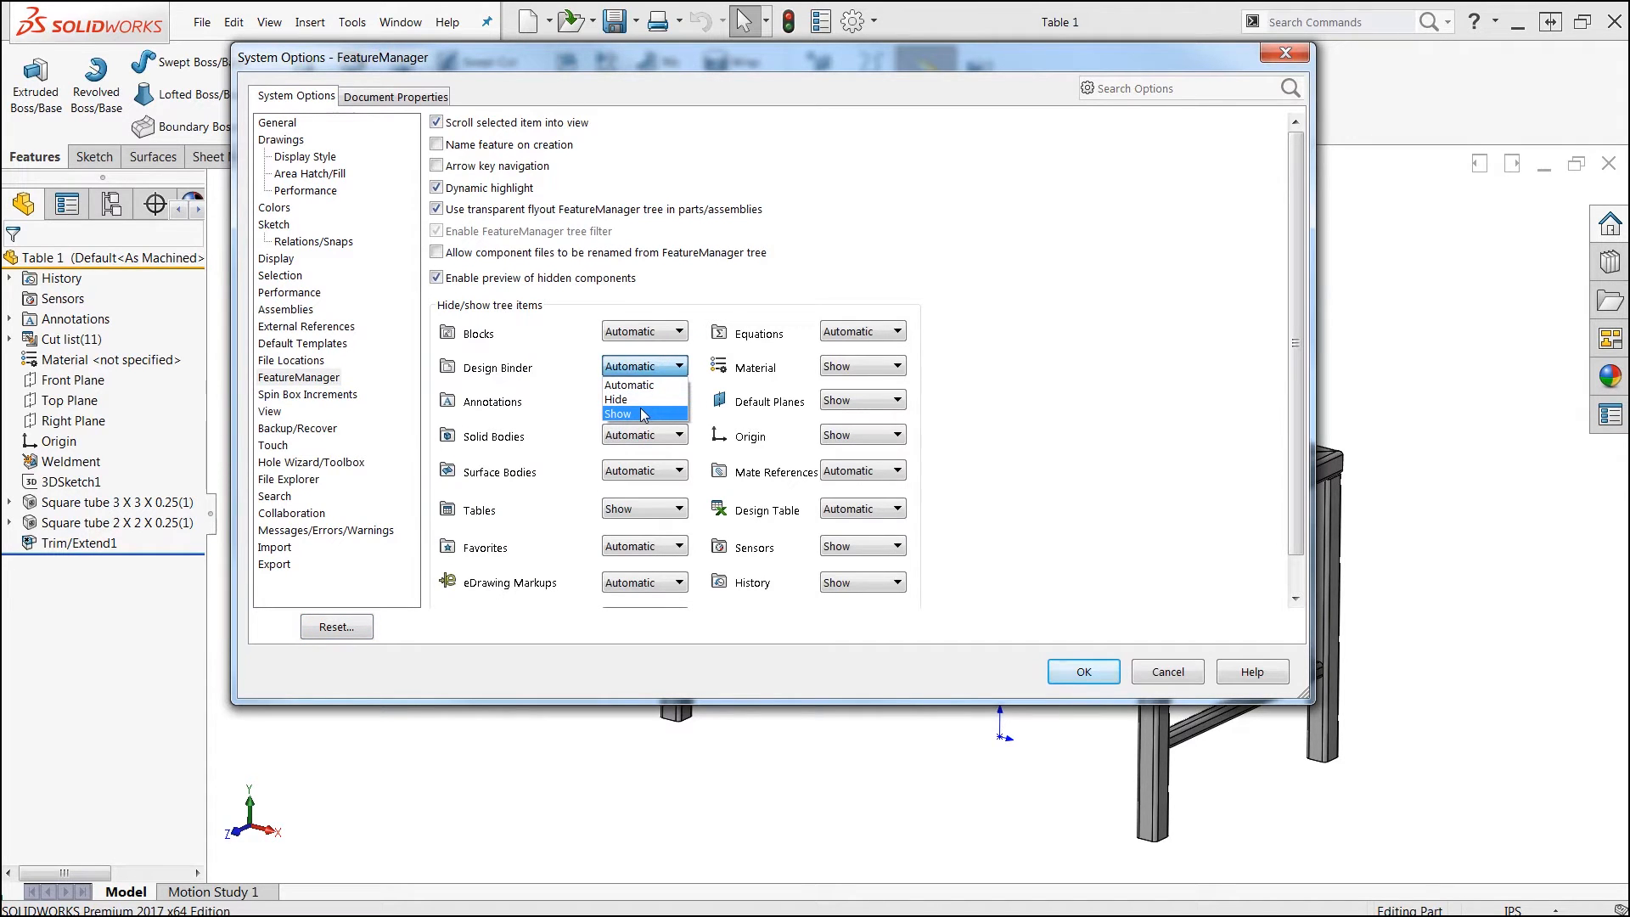
pyautogui.click(1083, 671)
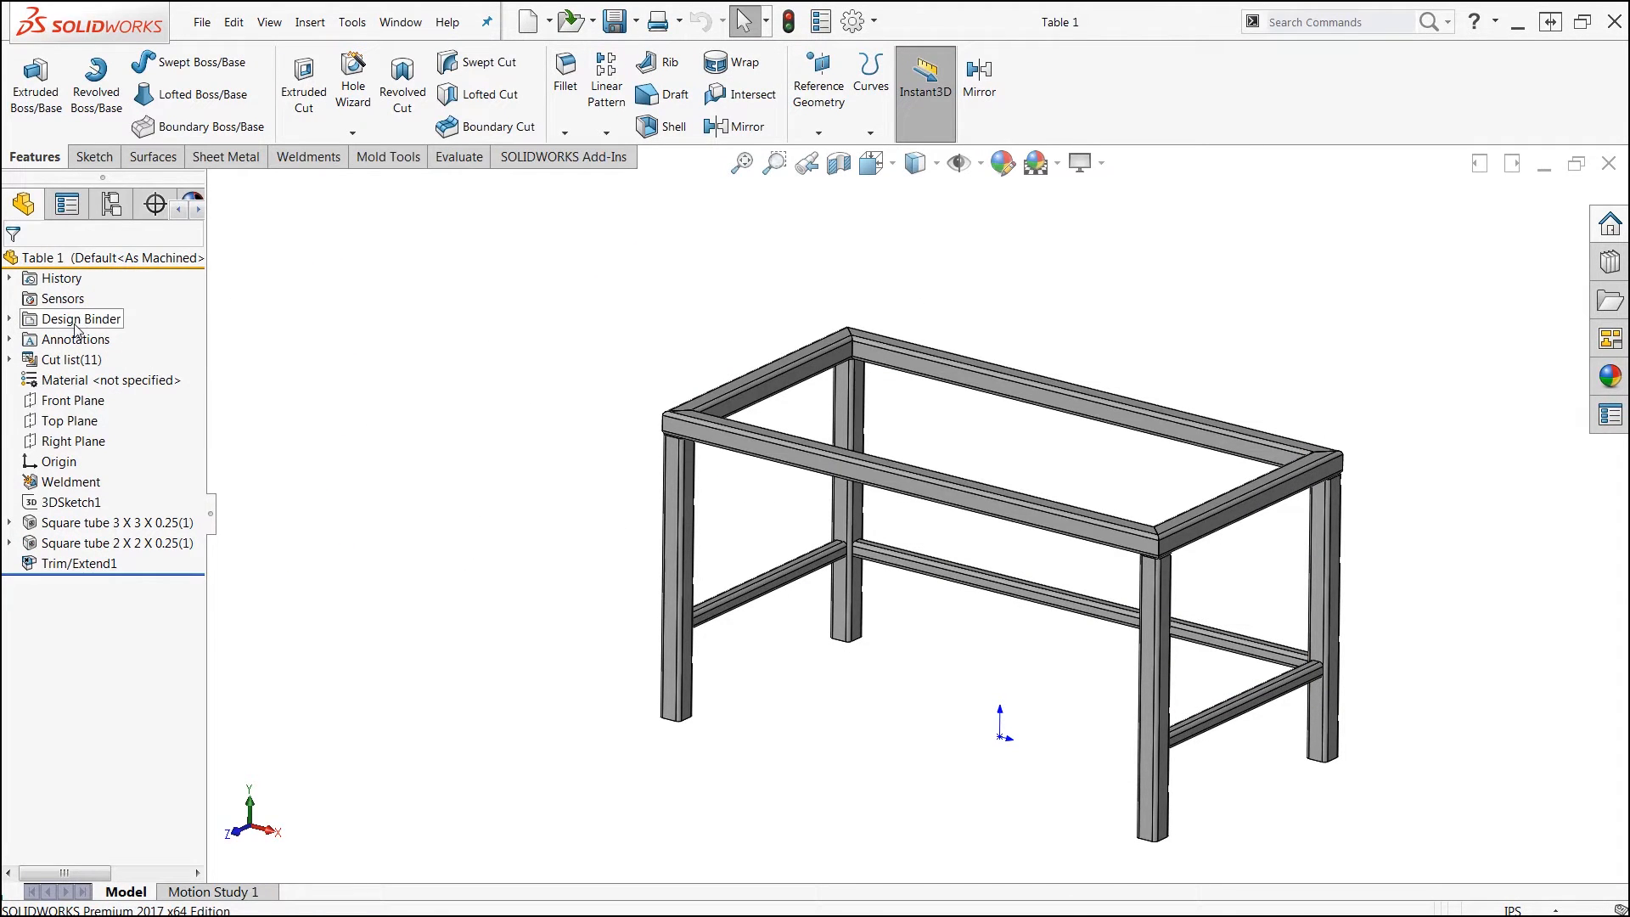
# Step: Expand the Design Binder and open Design Journal.doc in Word
pyautogui.click(8, 320)
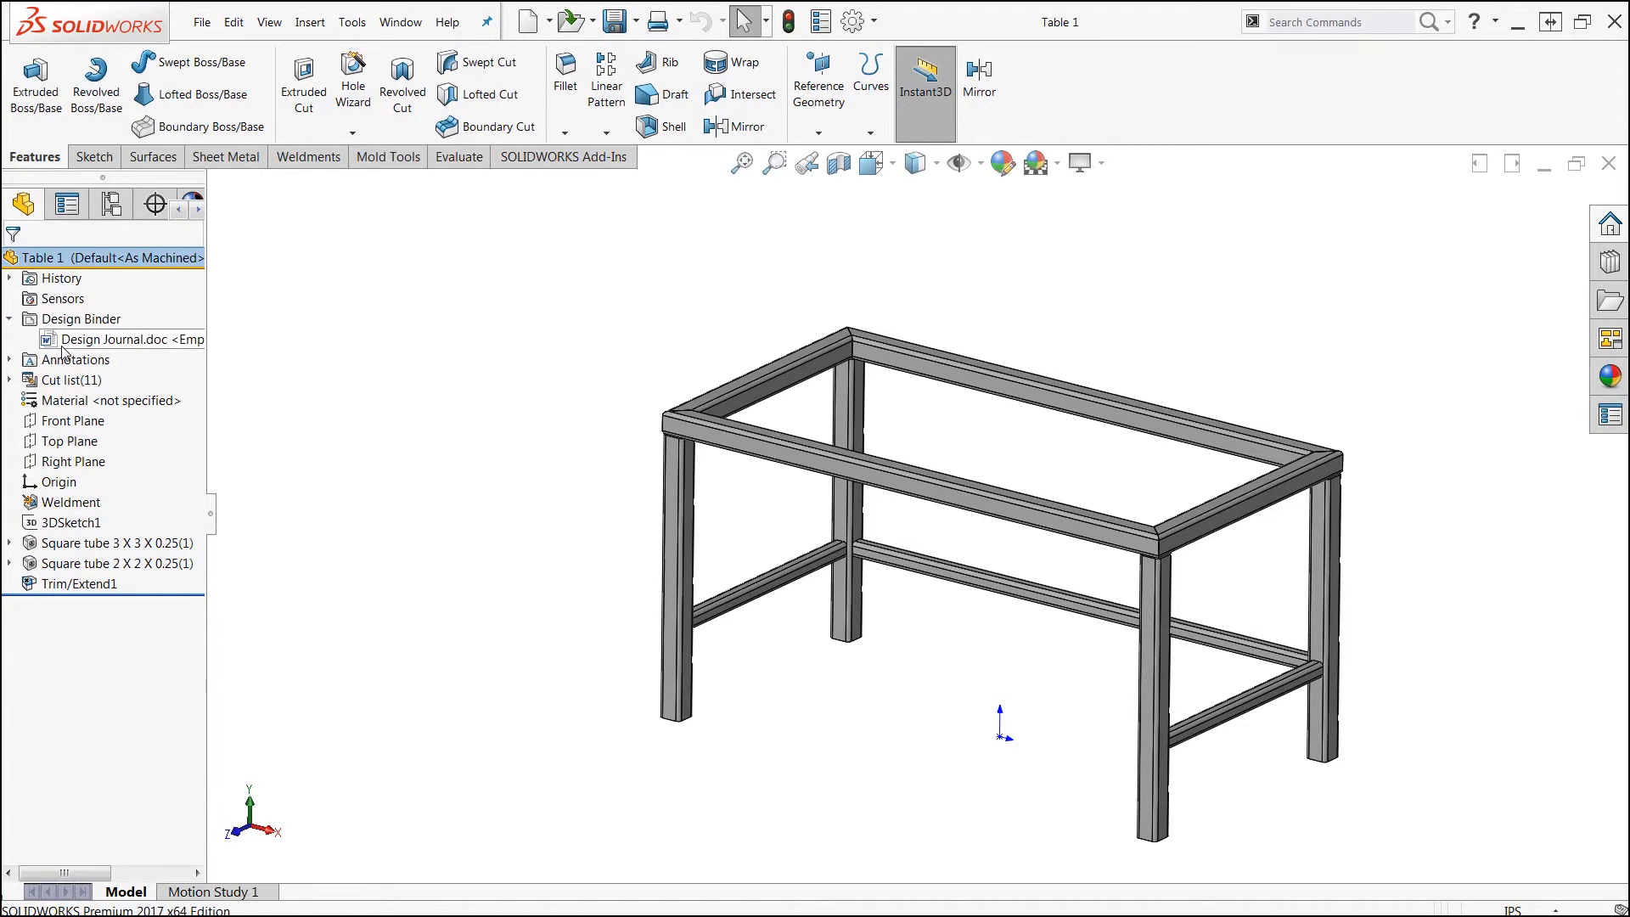
pyautogui.click(110, 339)
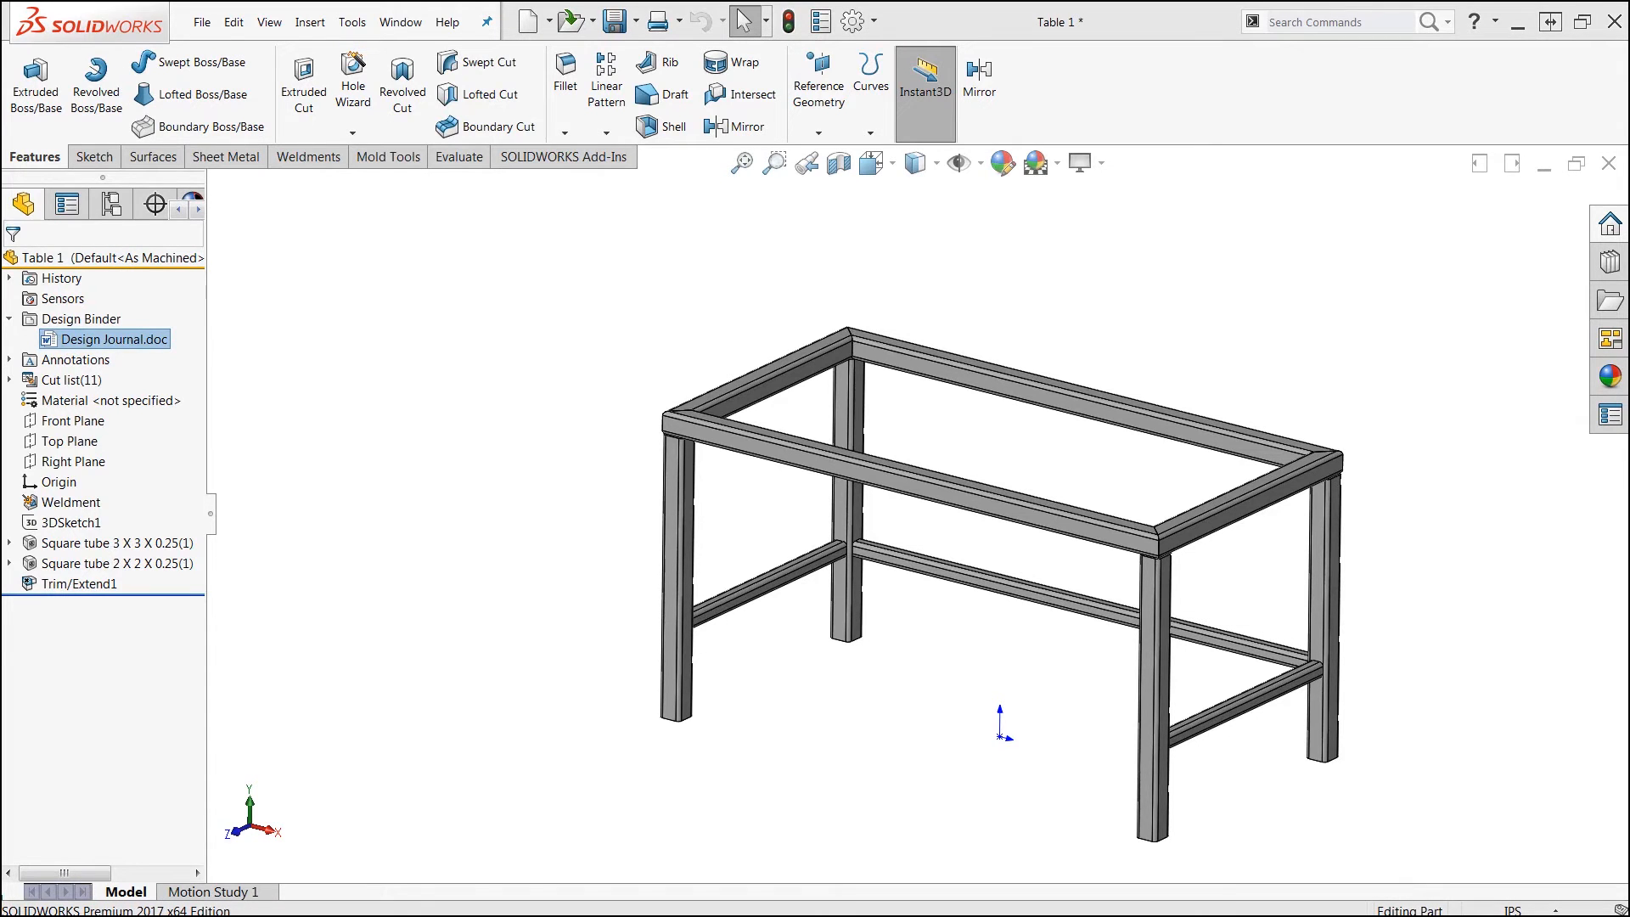
pyautogui.doubleClick(112, 338)
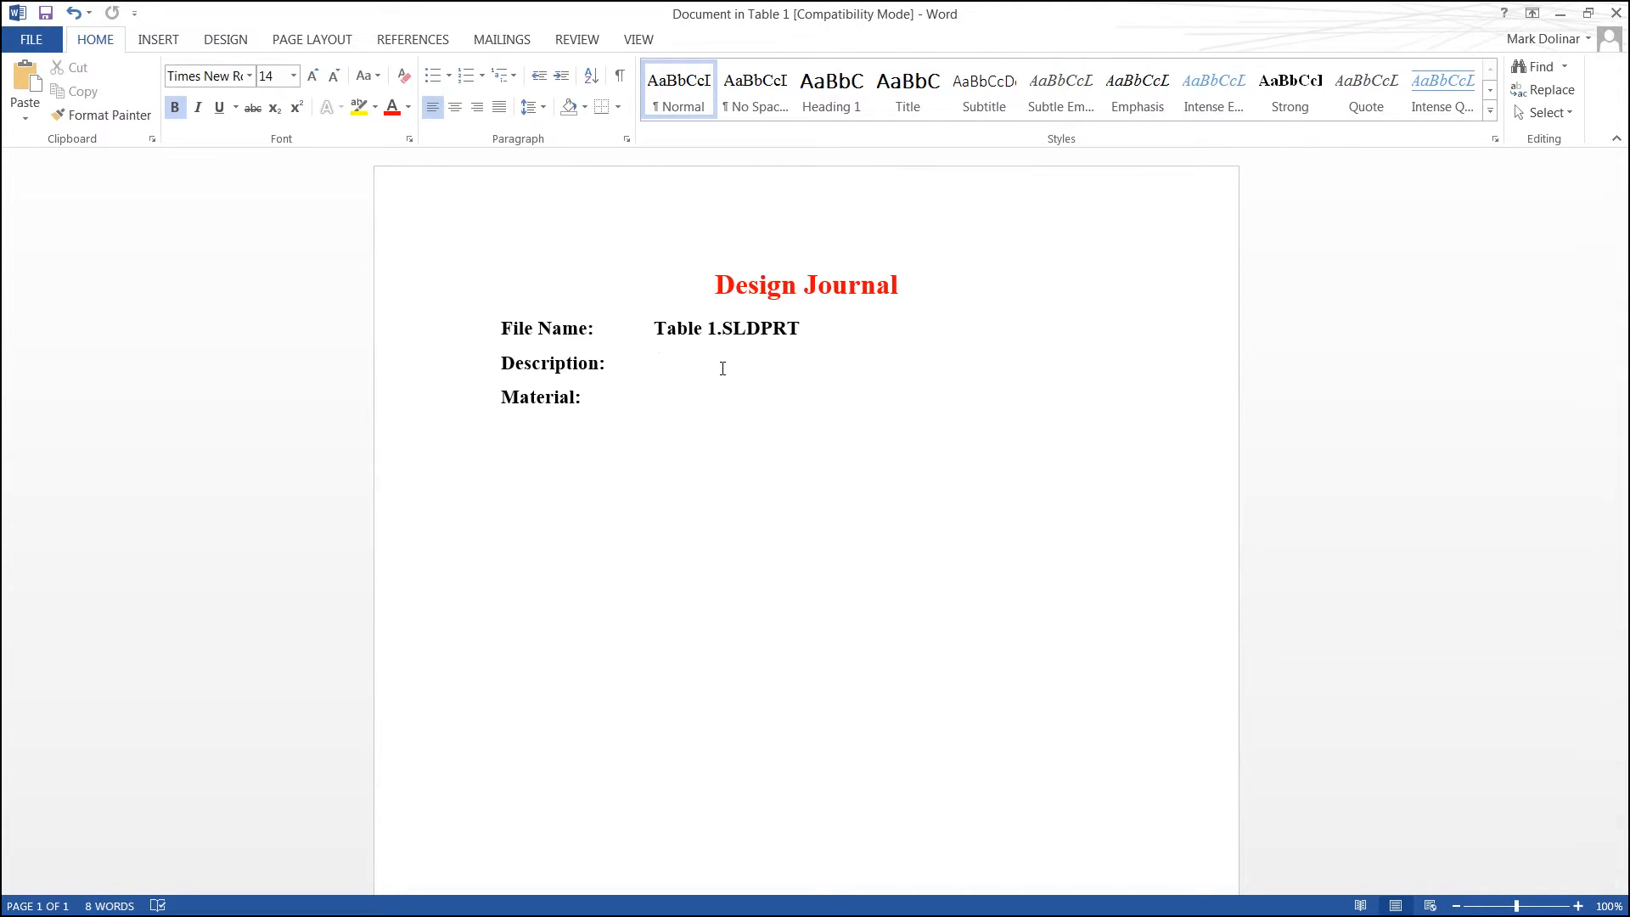
# Step: Enter 'Shop Table' as the description and 'AISI 1020' as the material
pyautogui.write('Sho')
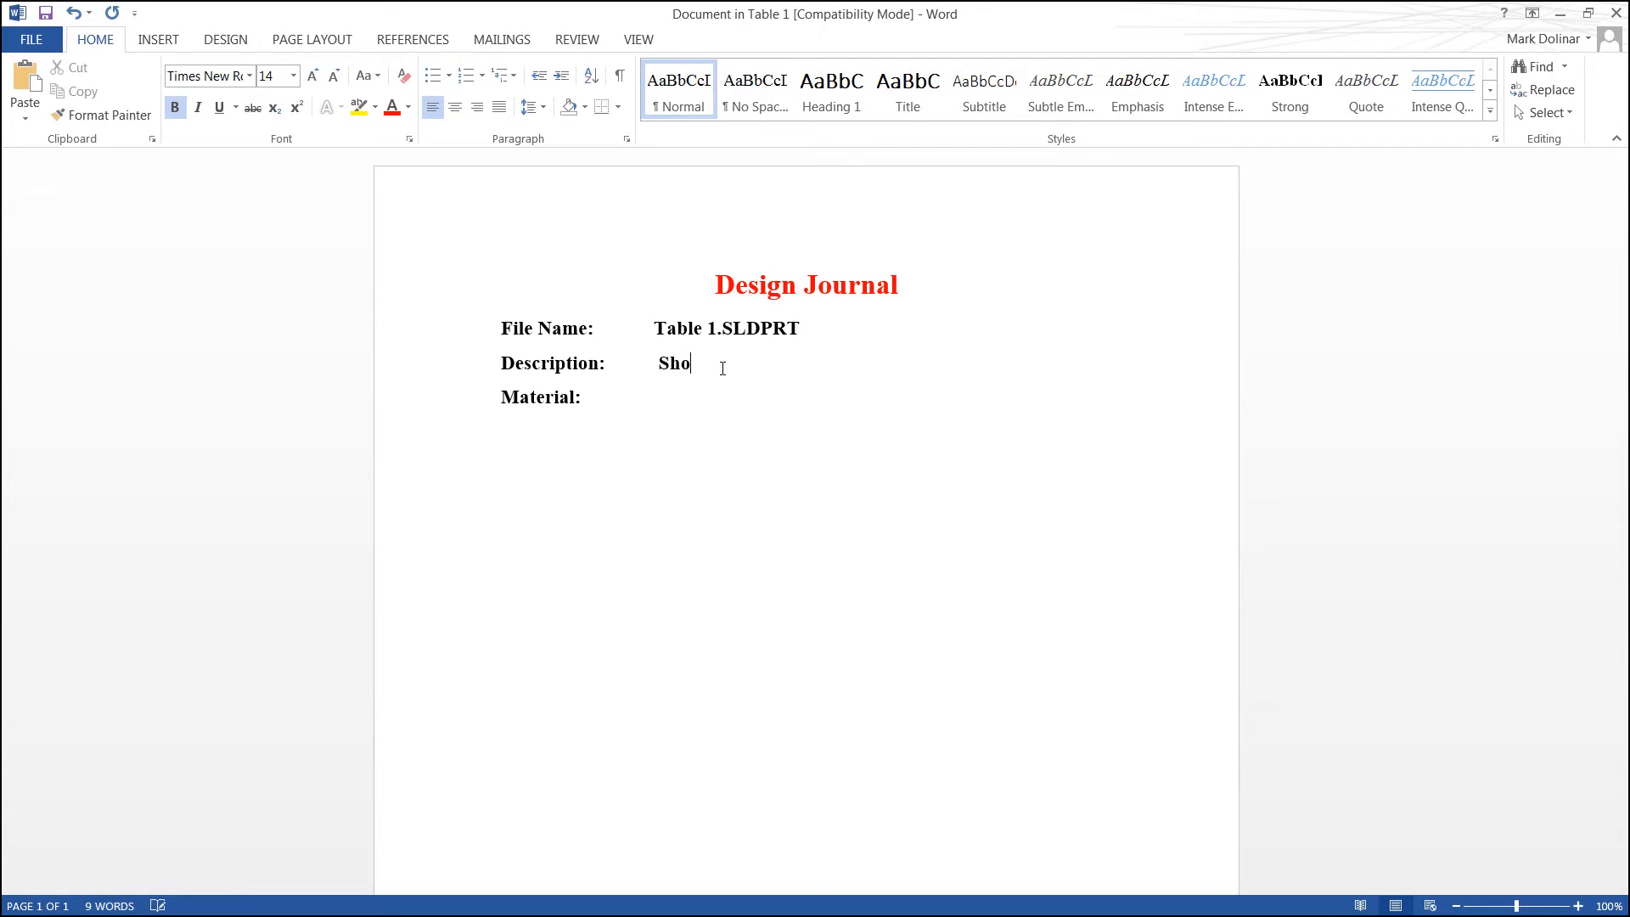
pyautogui.write('p Table')
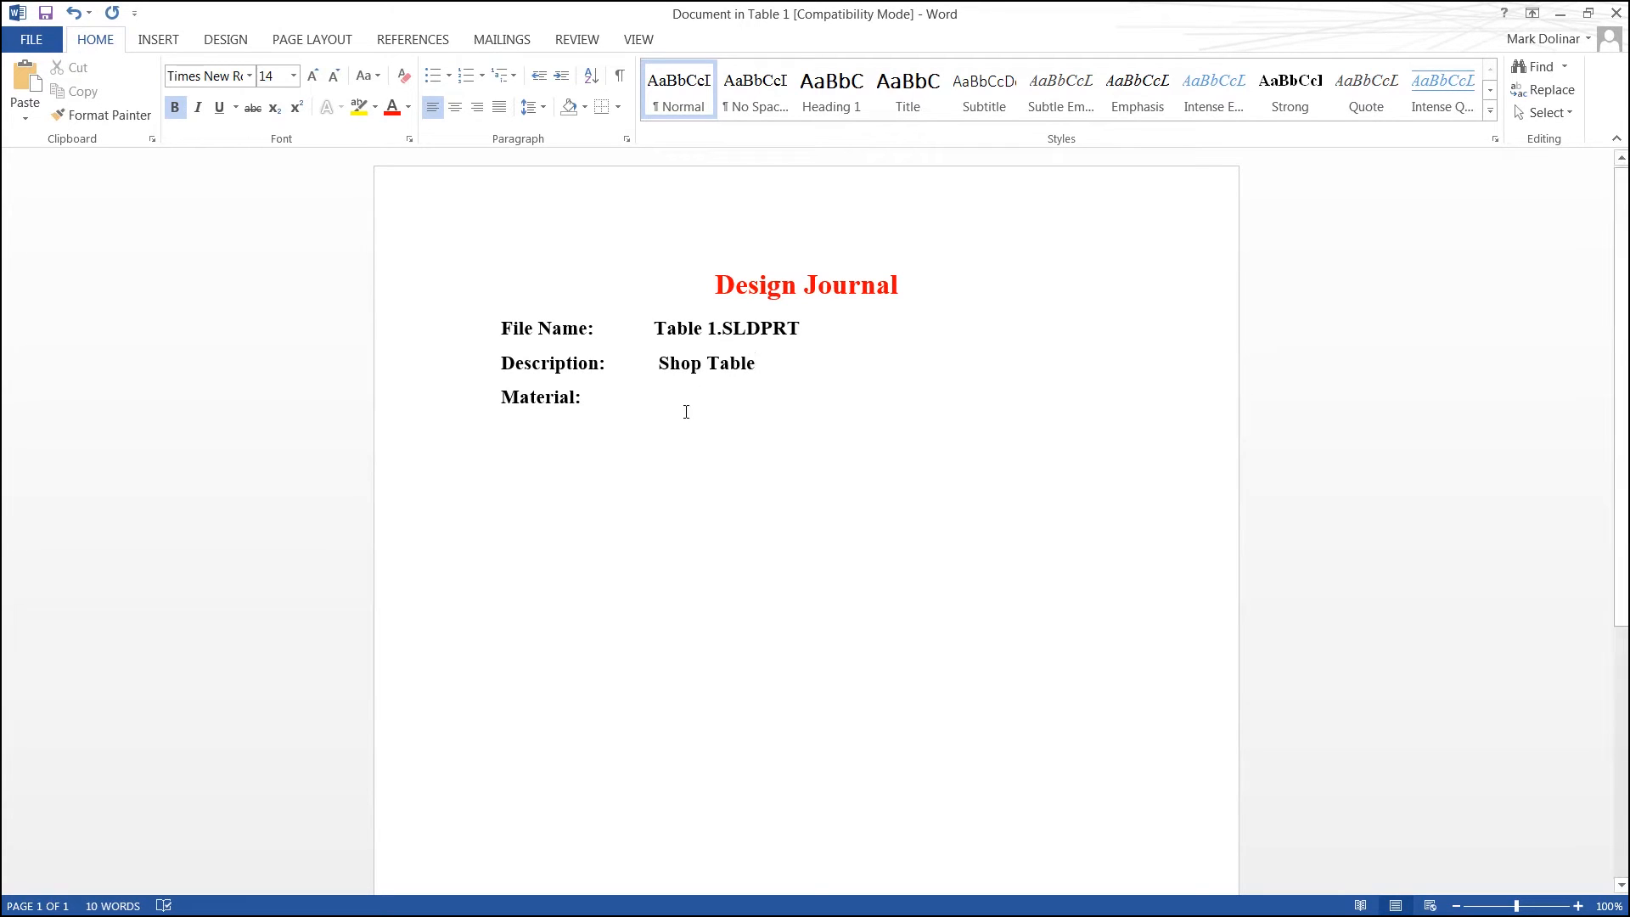
pyautogui.write('A')
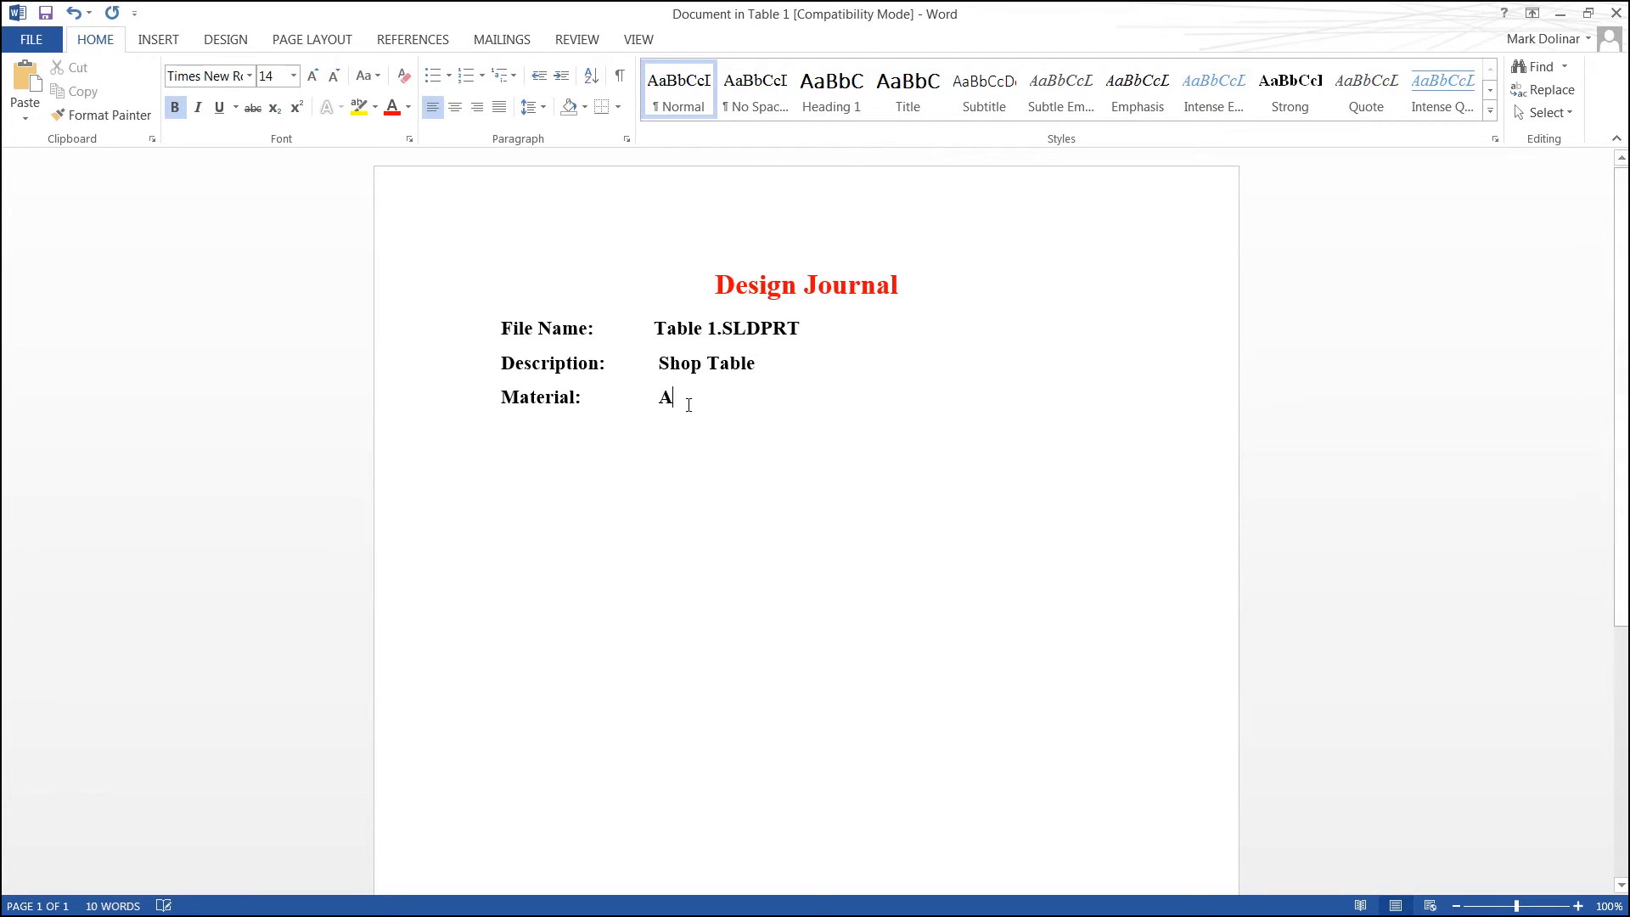
pyautogui.write('ISI 1020')
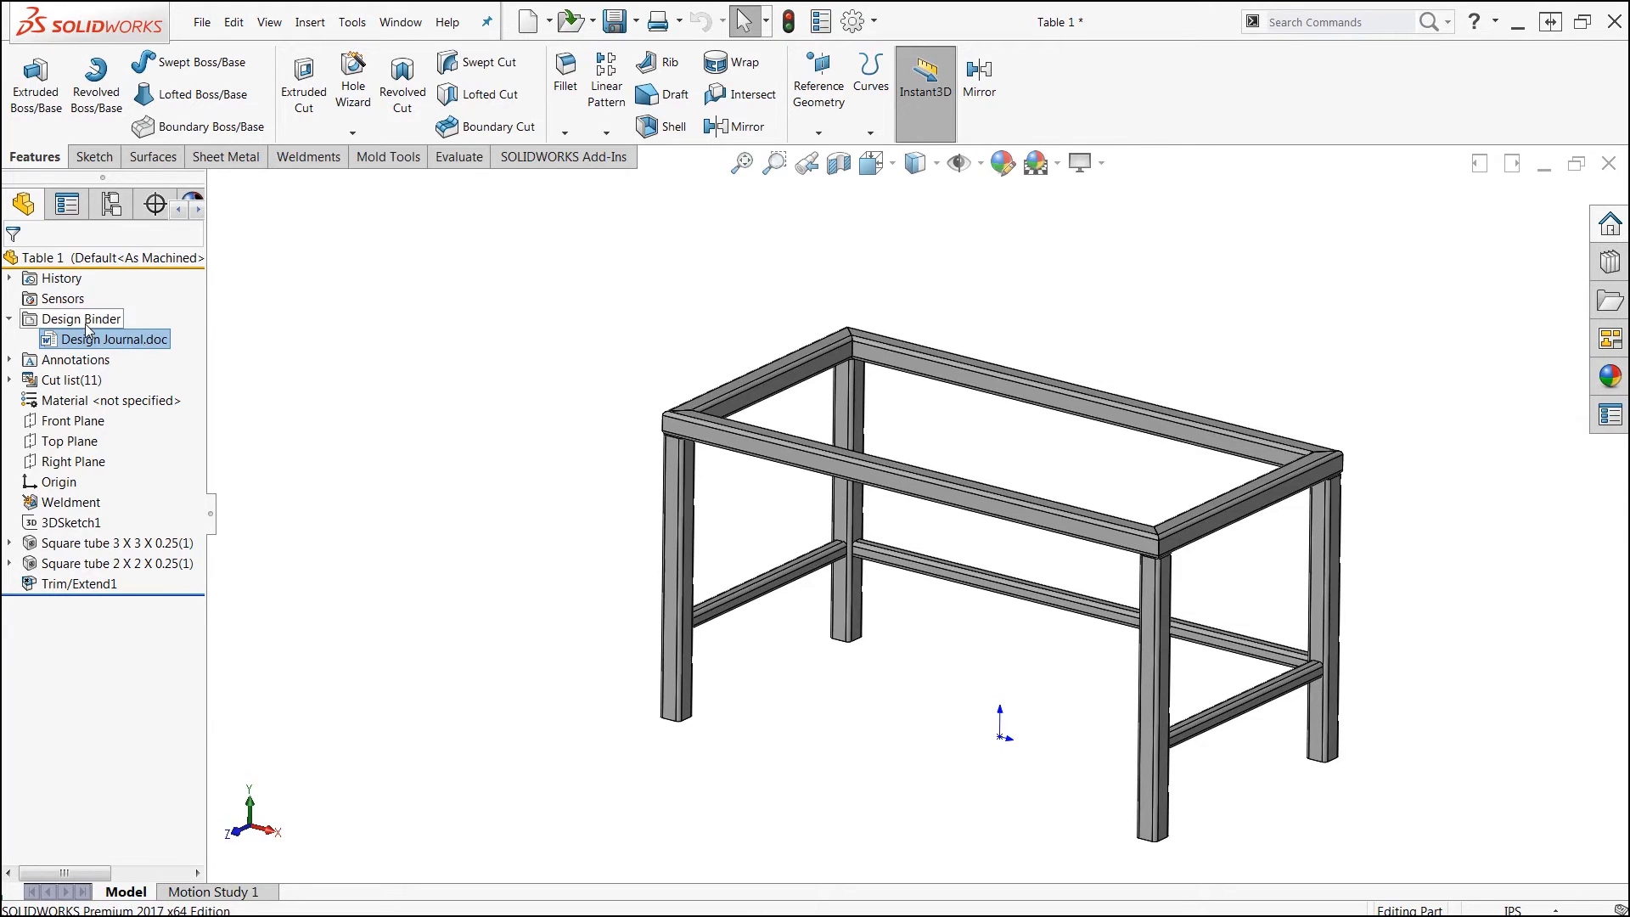
# Step: Open the Design Binder's Add Attachment dialog
pyautogui.rightClick(80, 319)
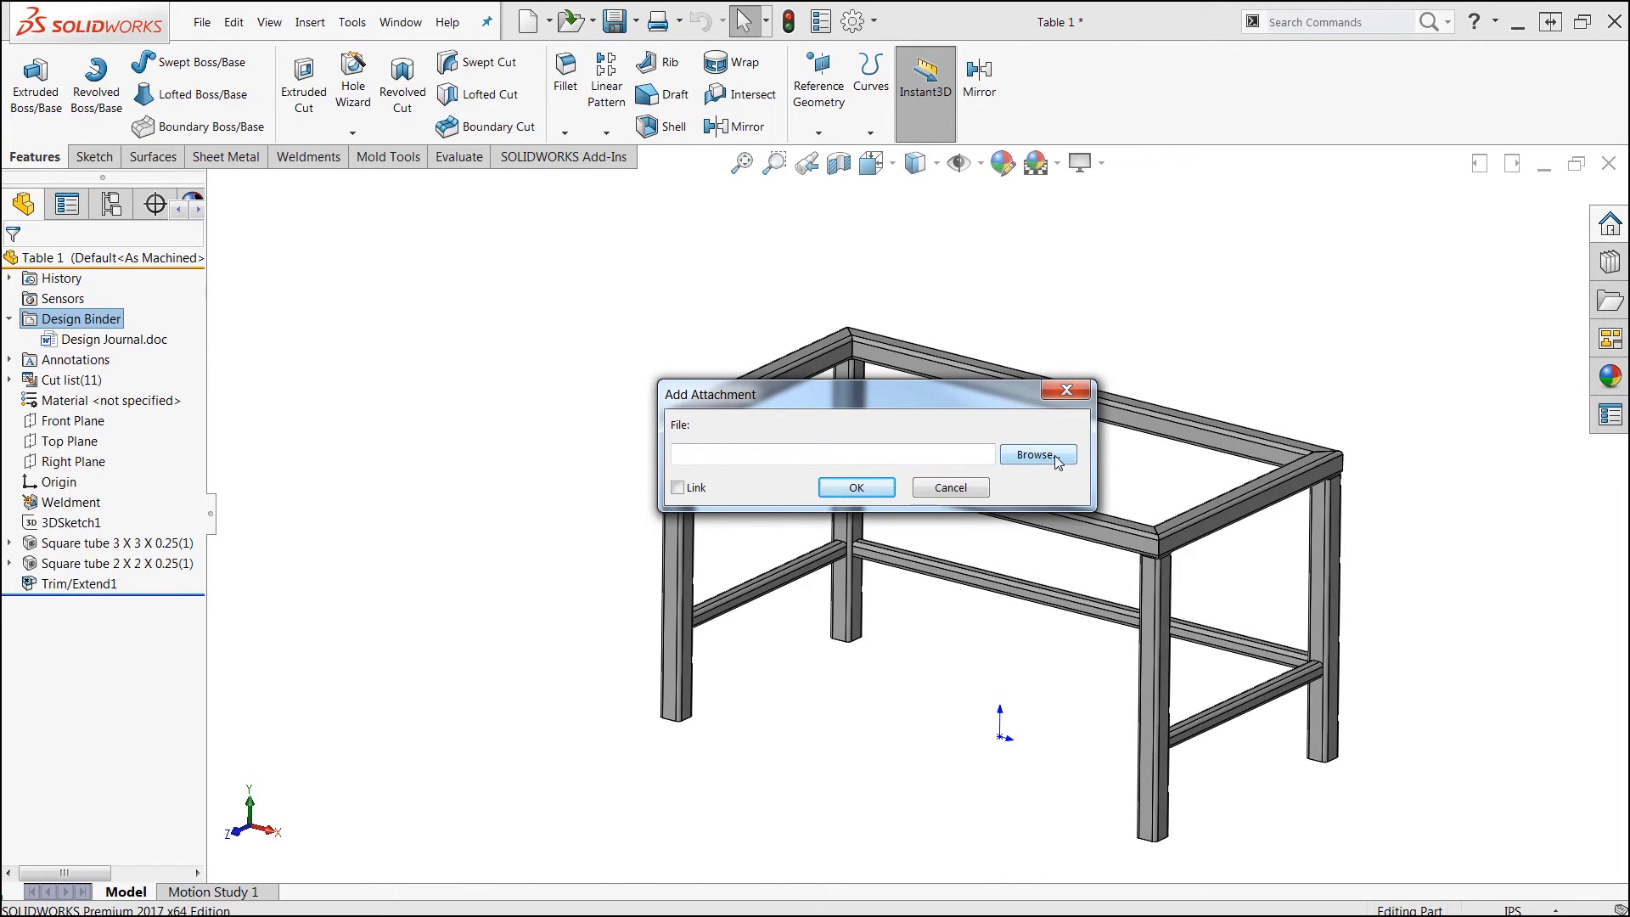
# Step: Attach Service Quote Table.xlsx from Documents > Quotes to the Design Binder
pyautogui.click(1037, 454)
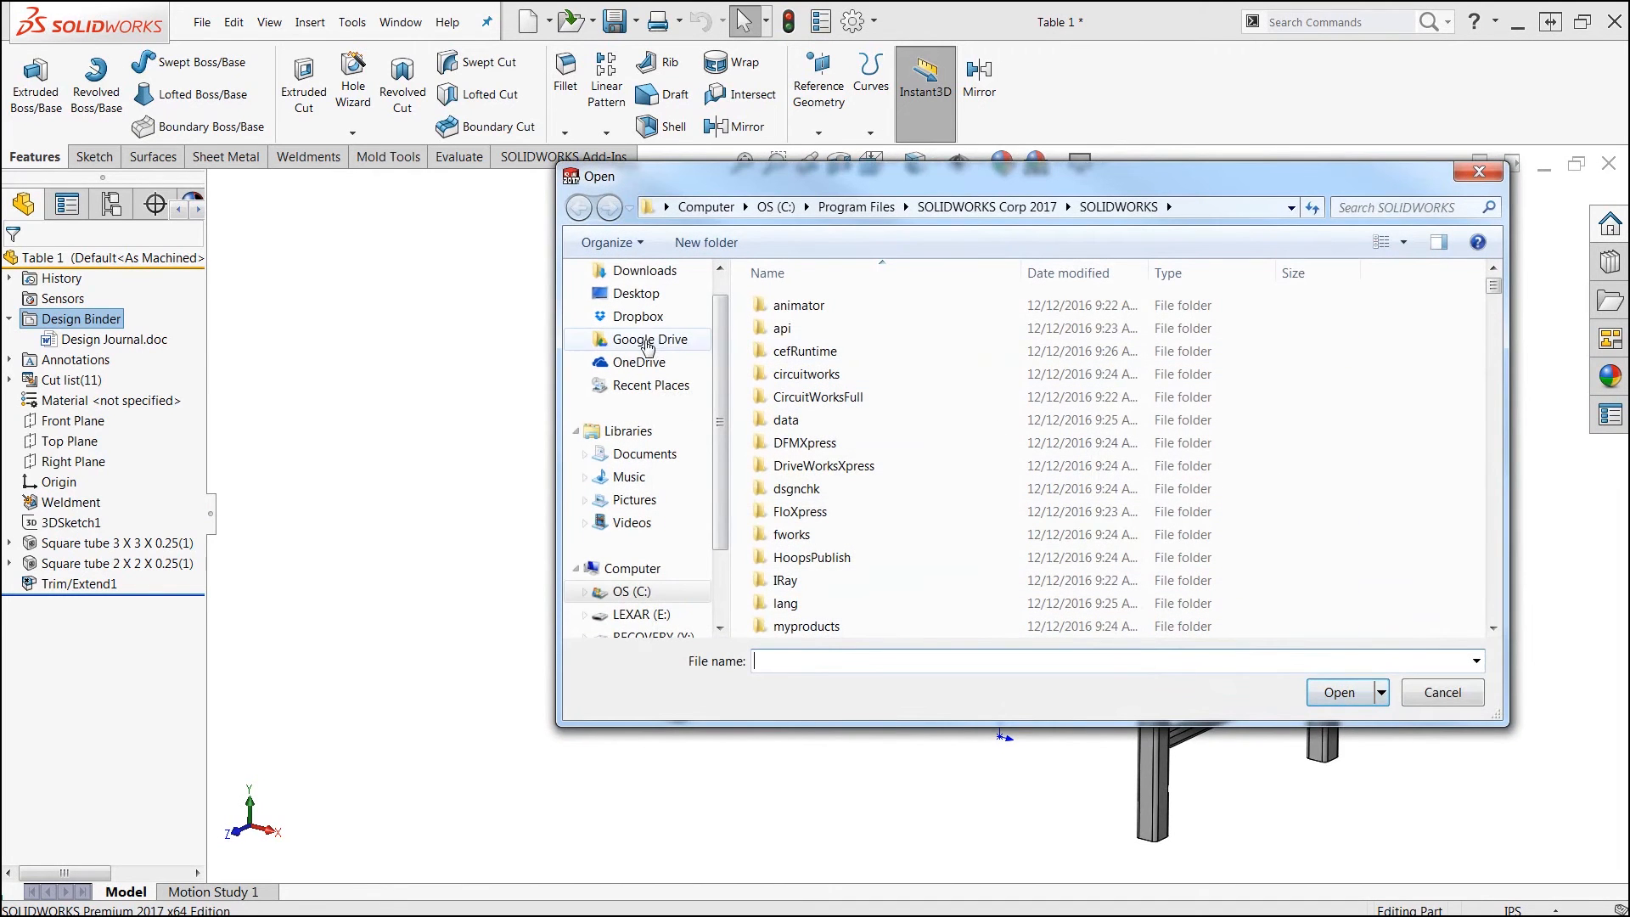
pyautogui.click(644, 453)
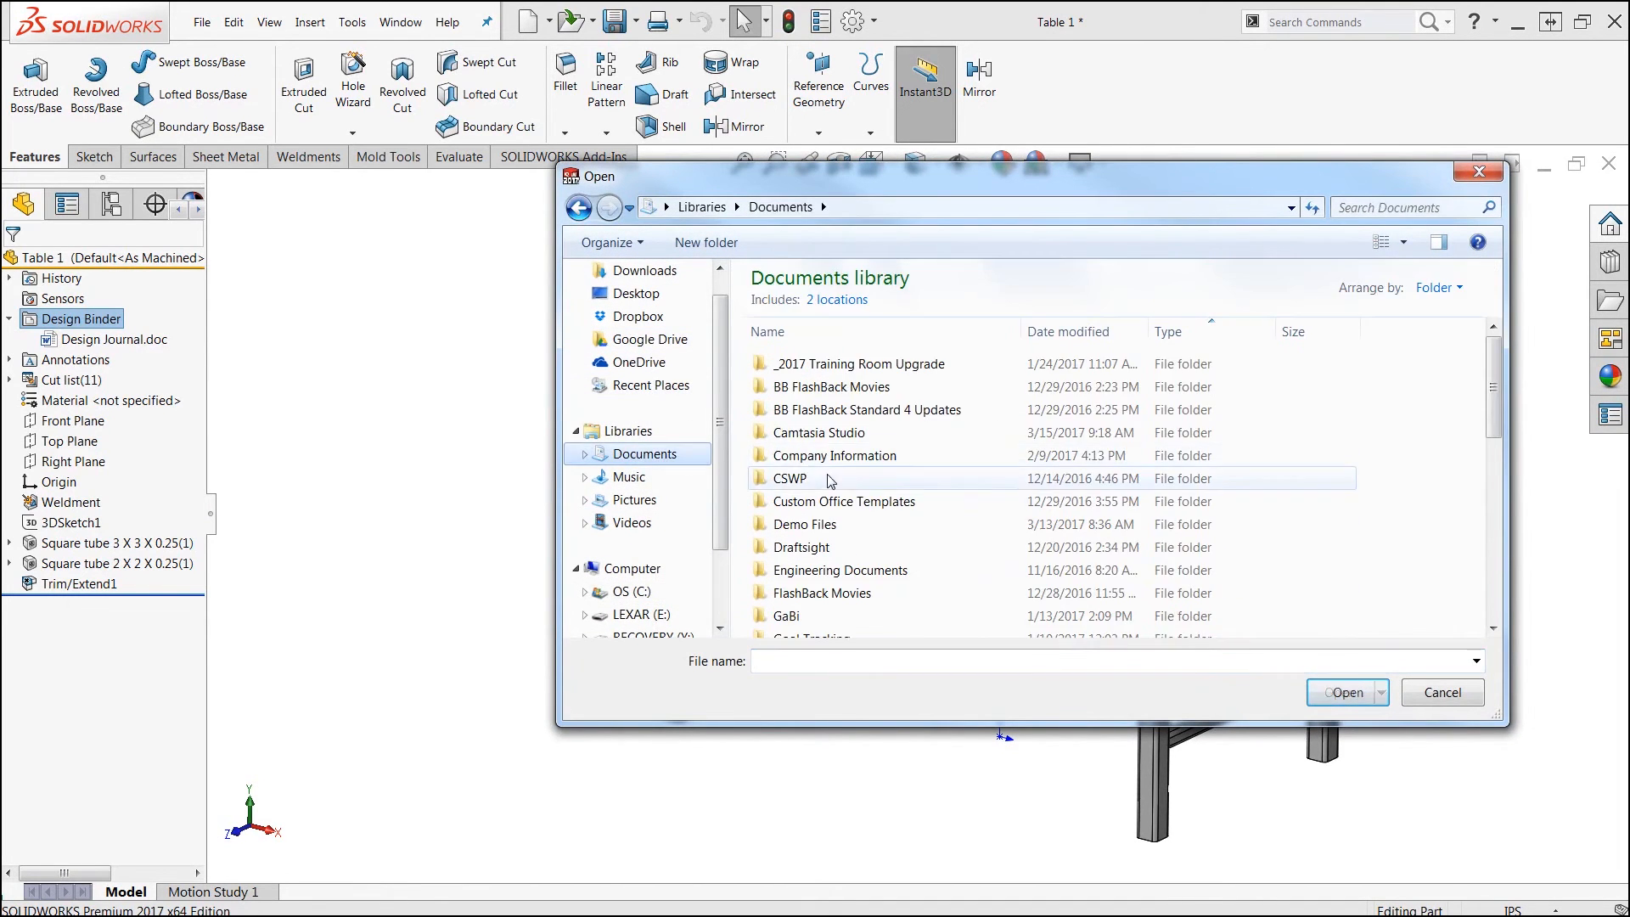
pyautogui.scroll(-3)
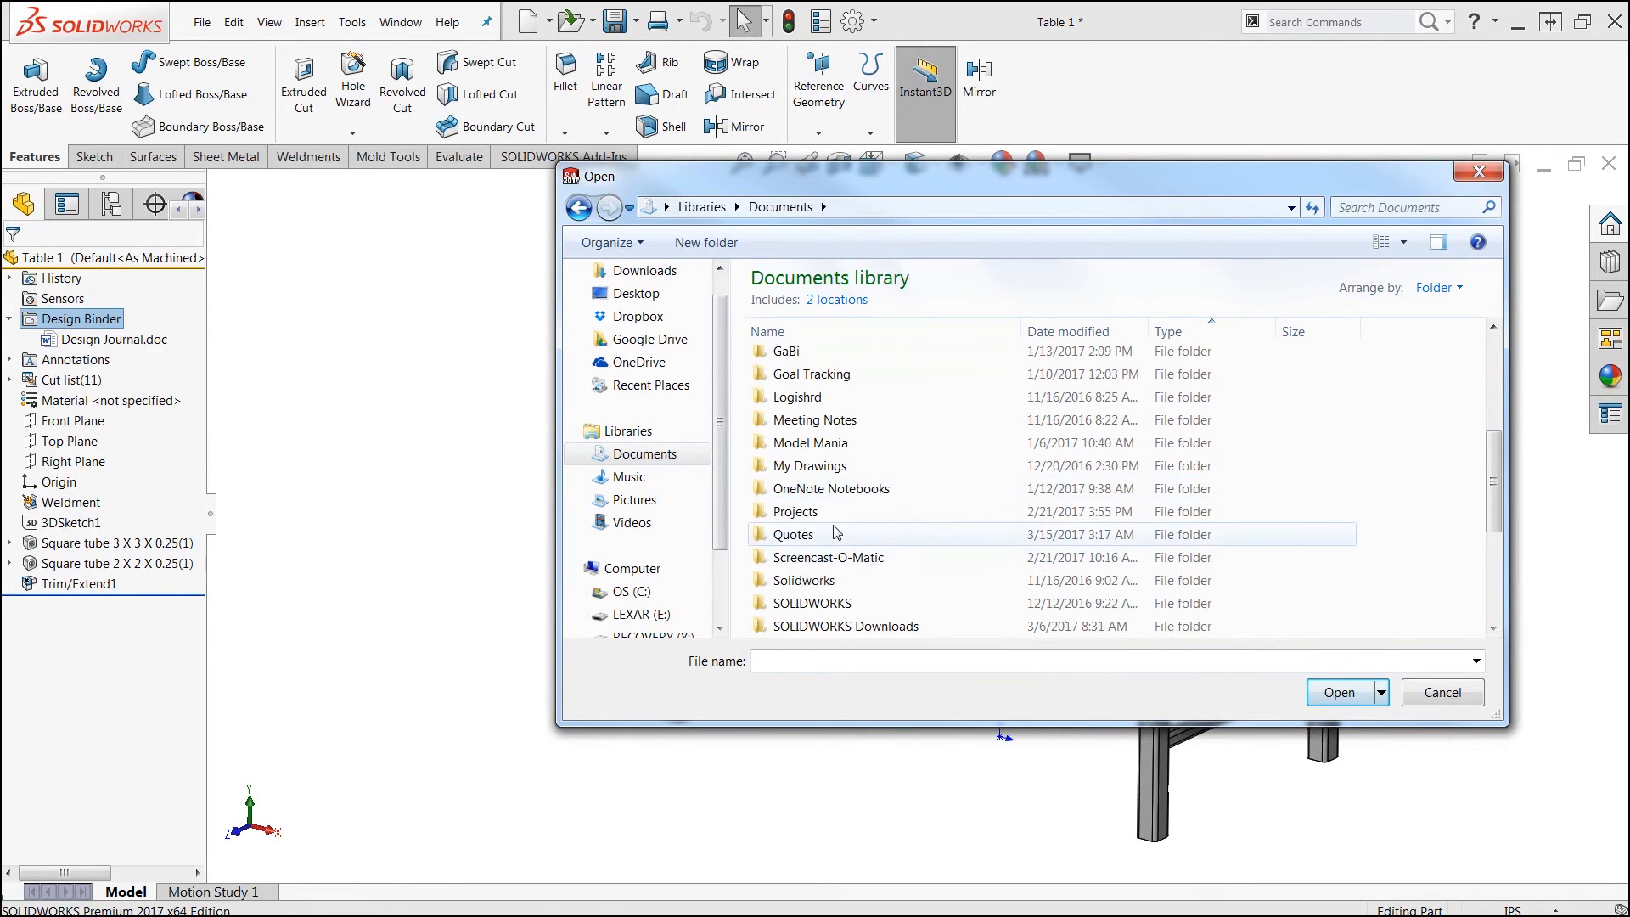
pyautogui.doubleClick(795, 534)
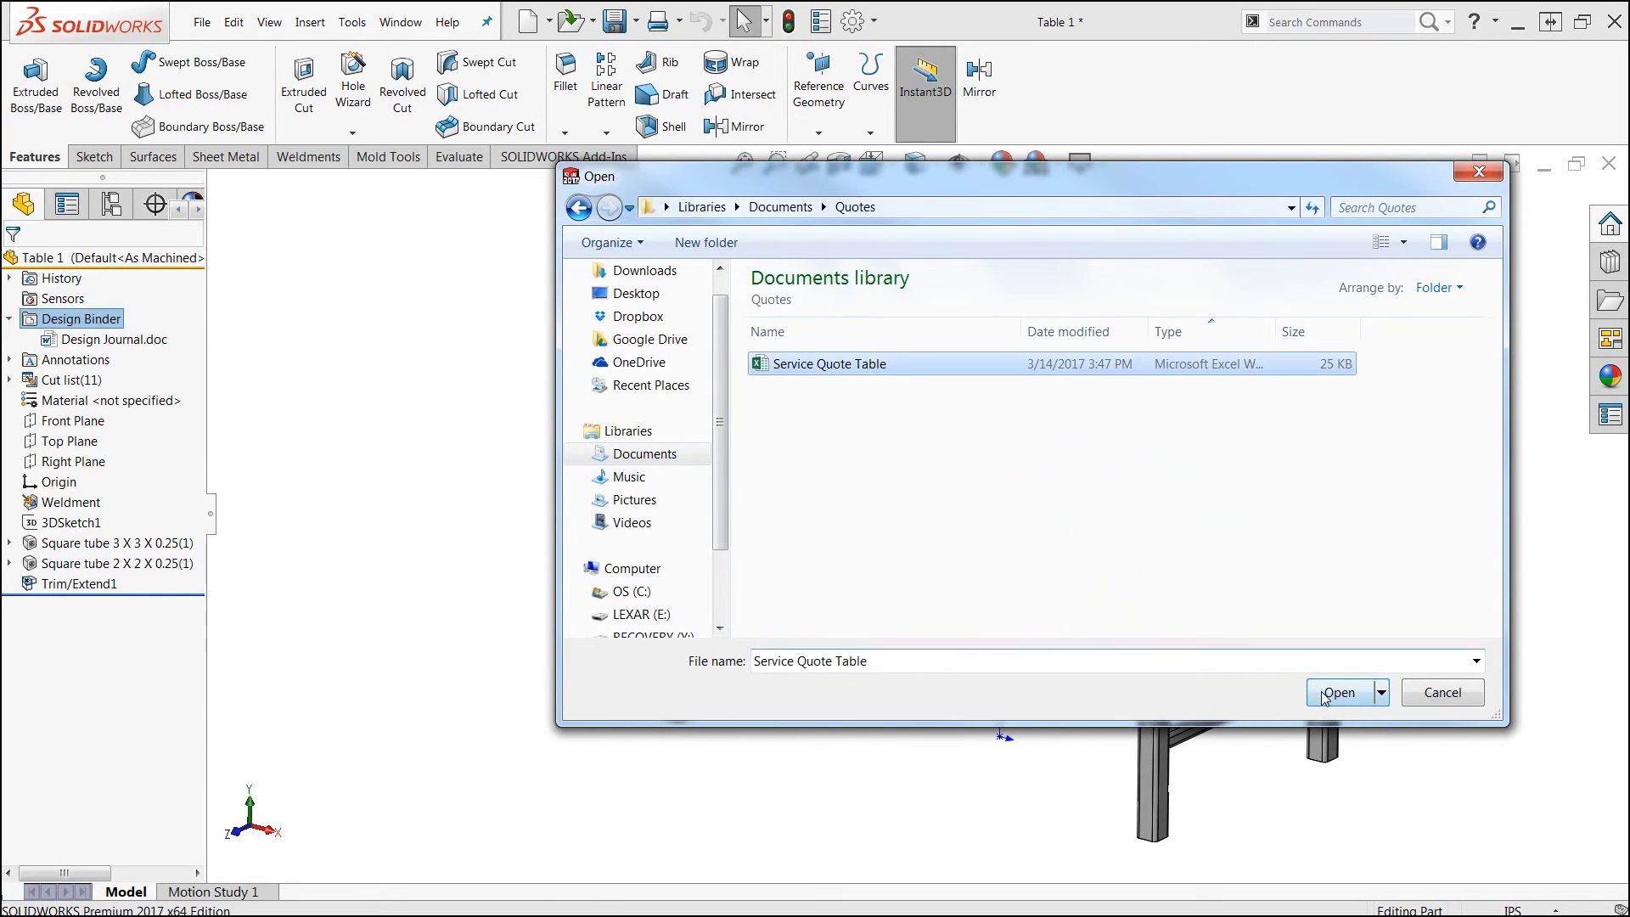
pyautogui.click(1337, 692)
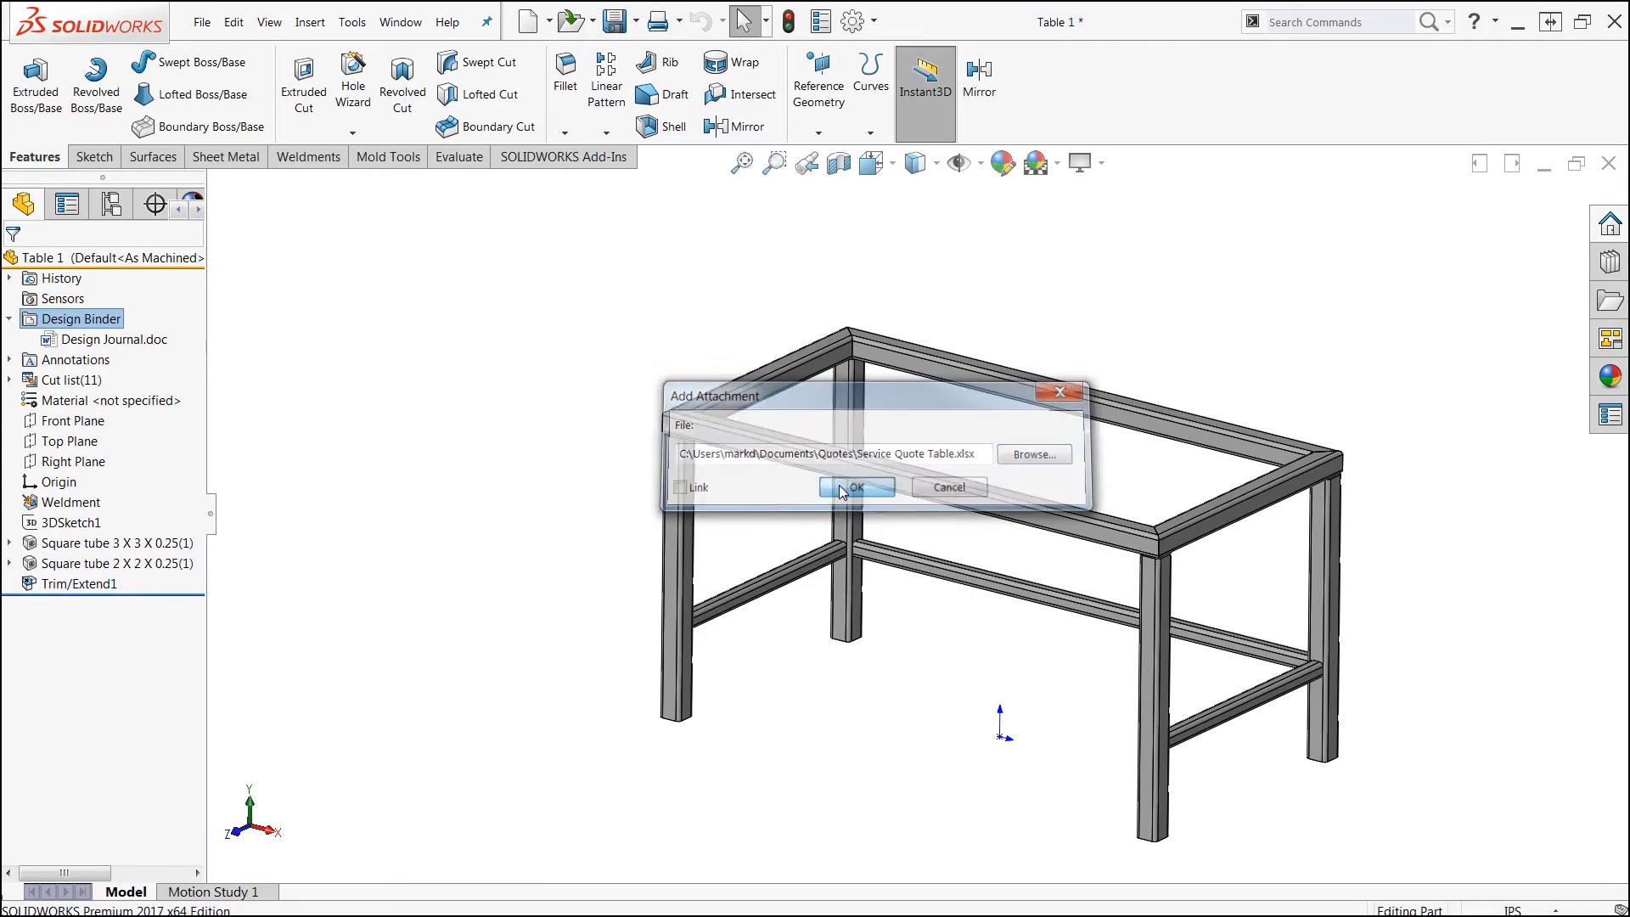
pyautogui.click(856, 487)
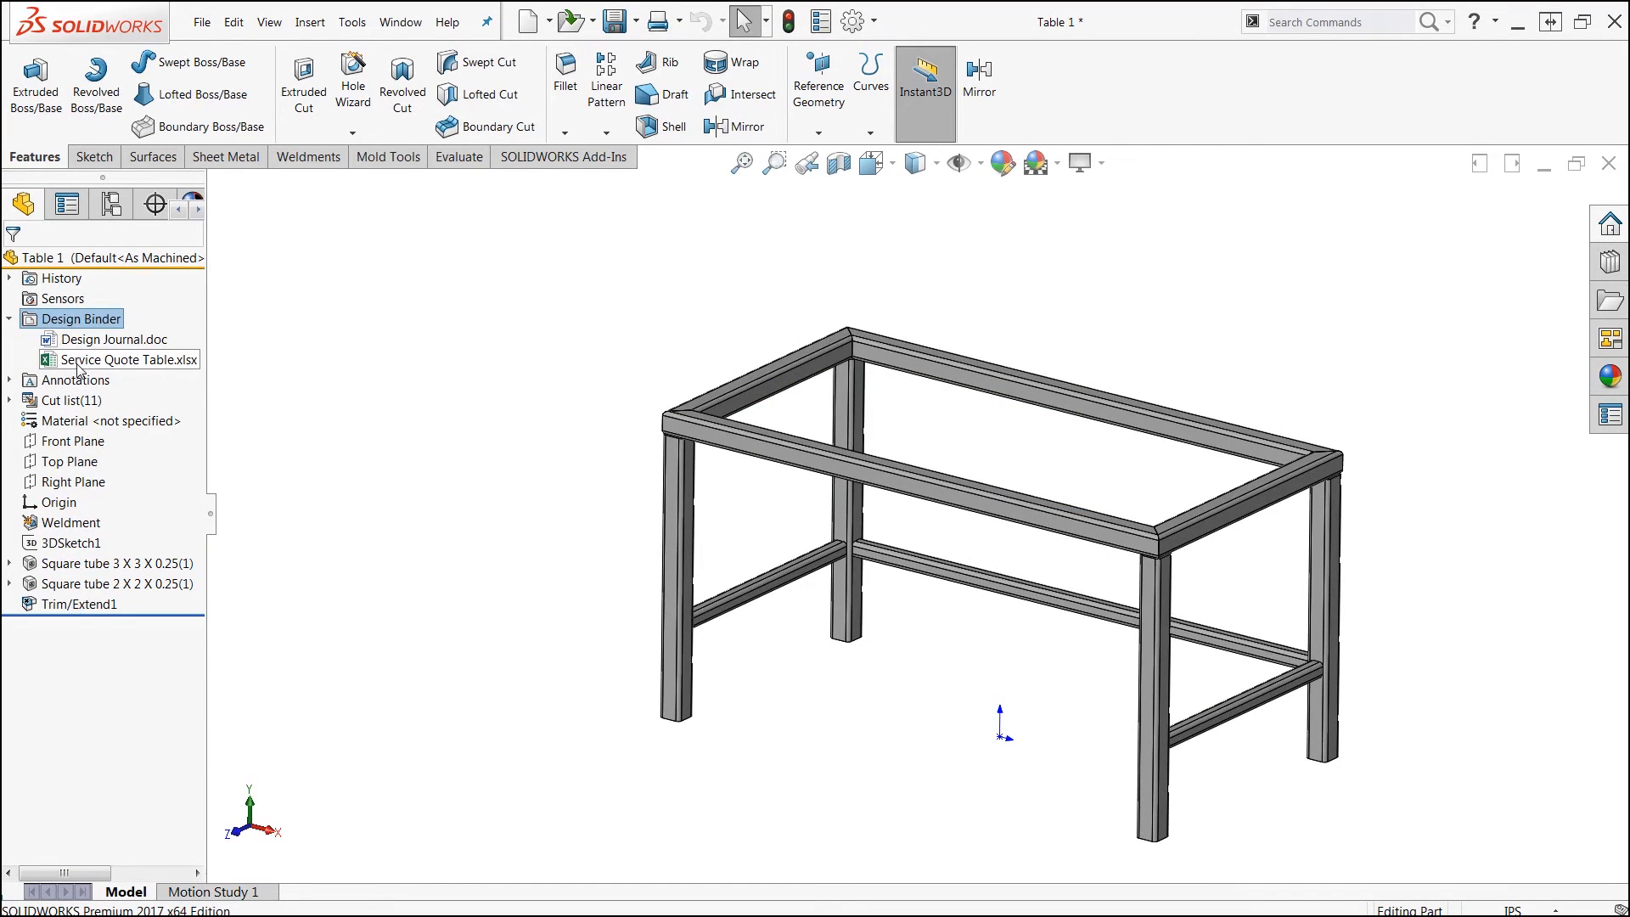
pyautogui.click(433, 419)
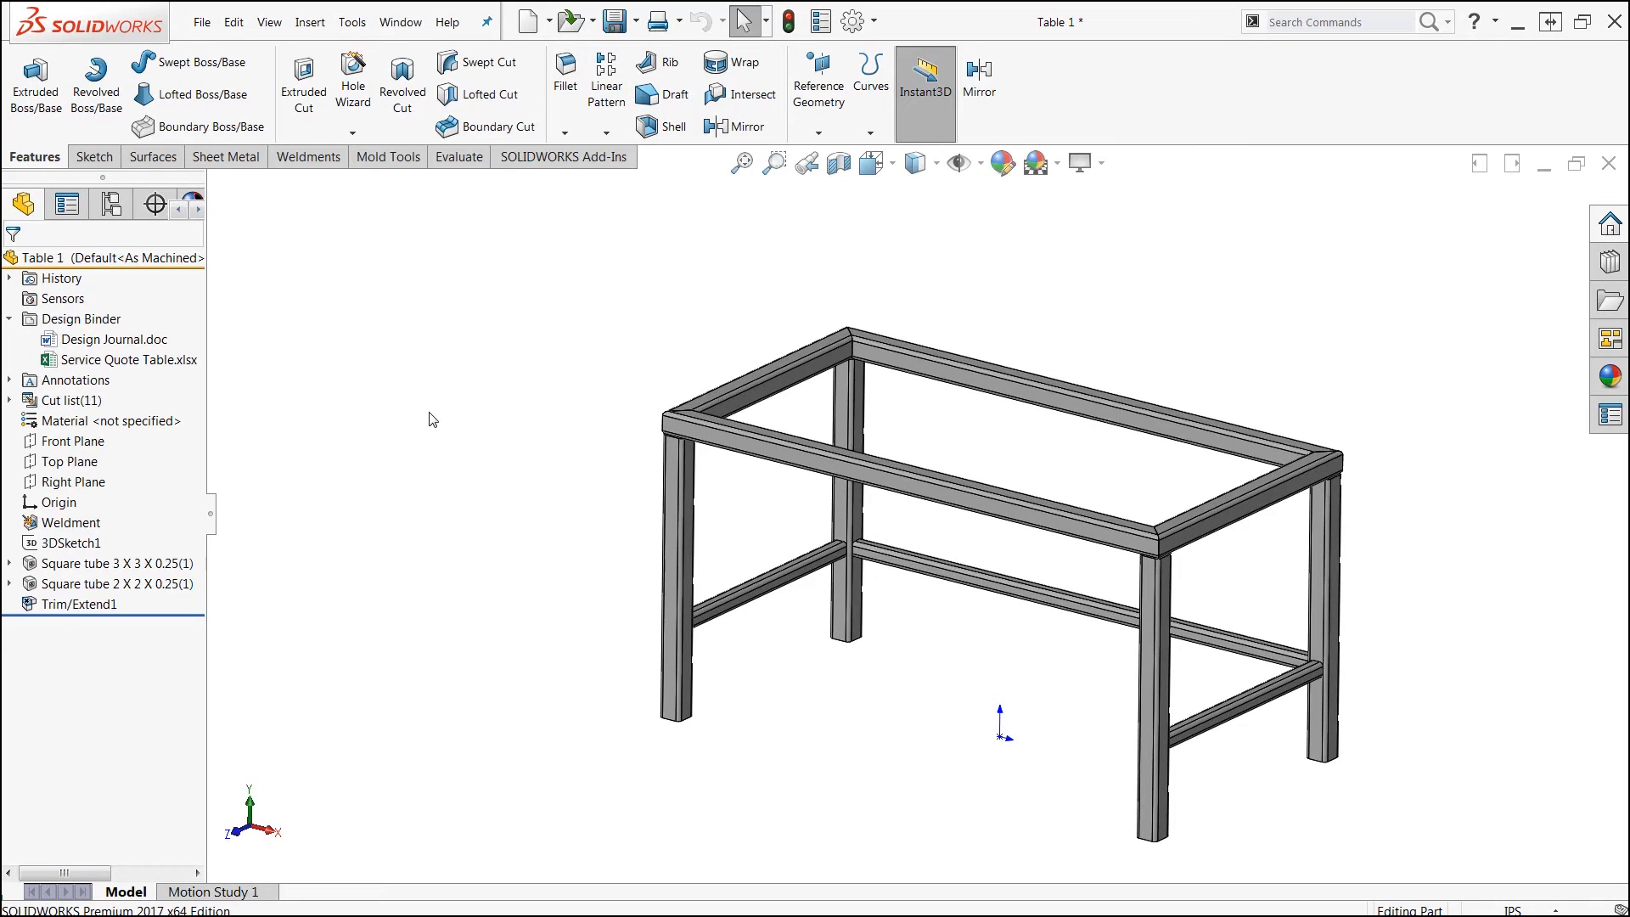
pyautogui.click(127, 359)
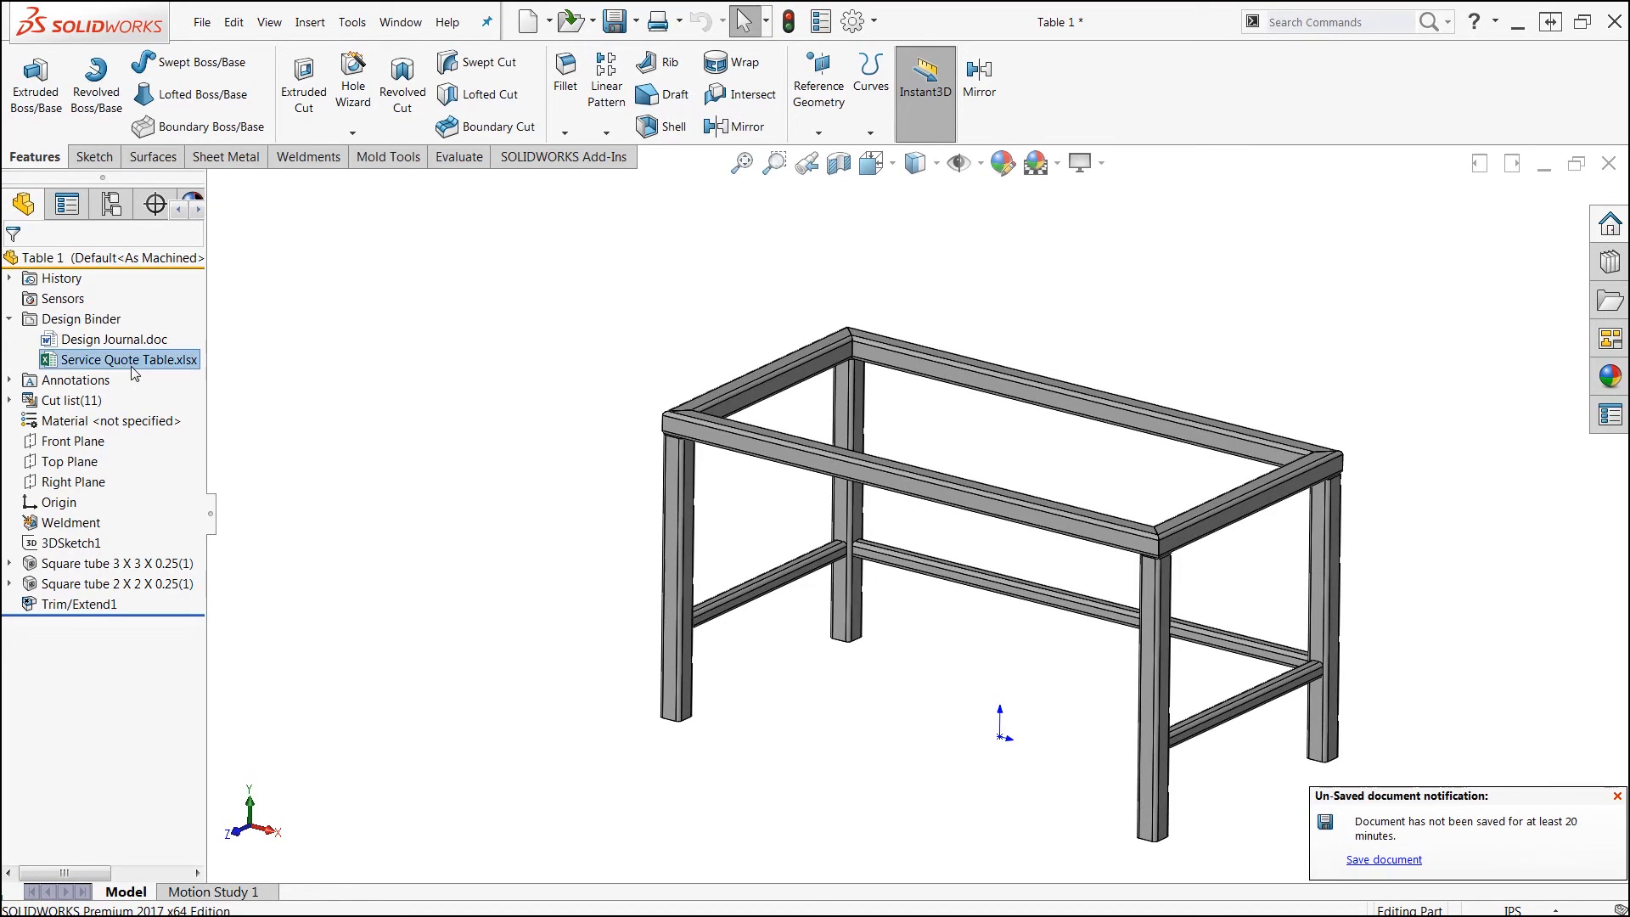
pyautogui.doubleClick(126, 359)
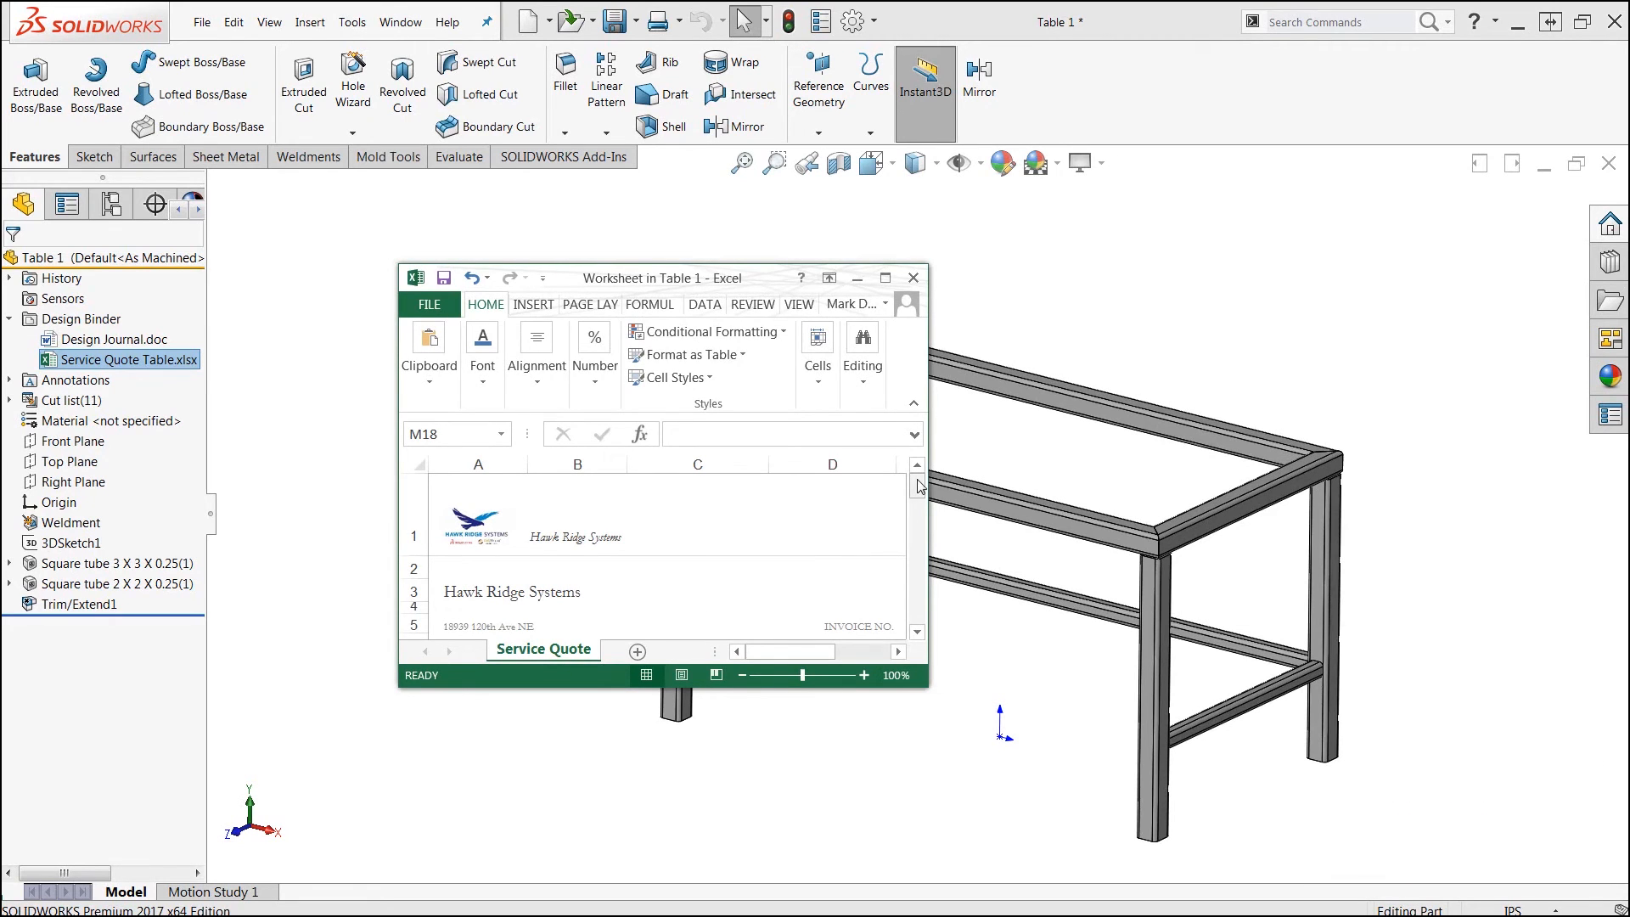
pyautogui.scroll(-3)
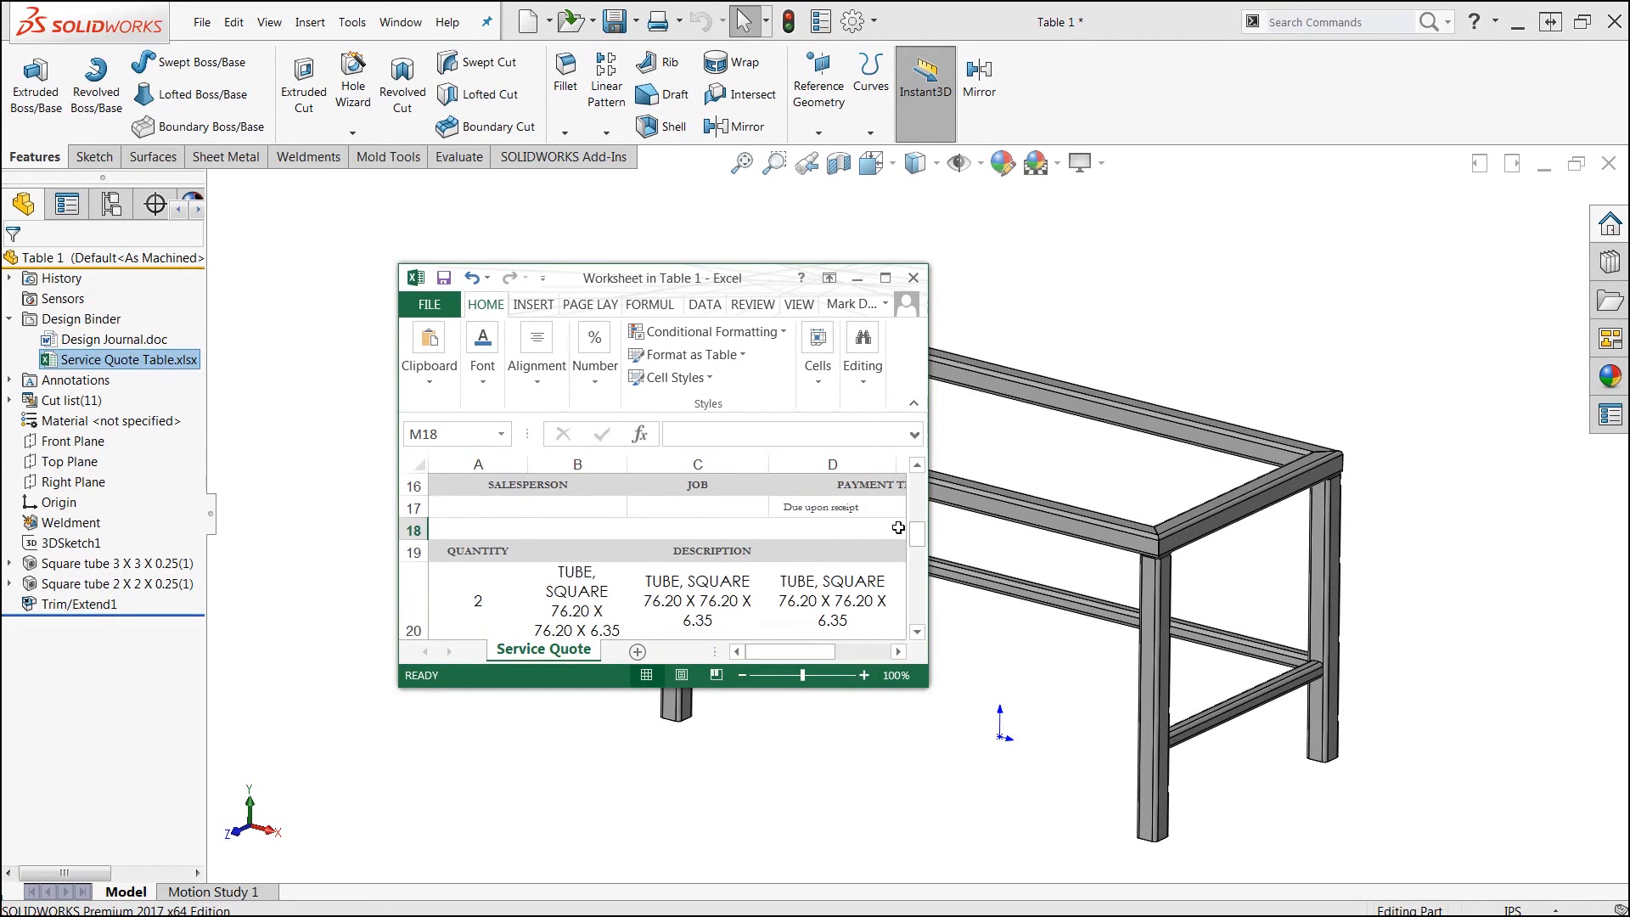
pyautogui.moveTo(888, 518)
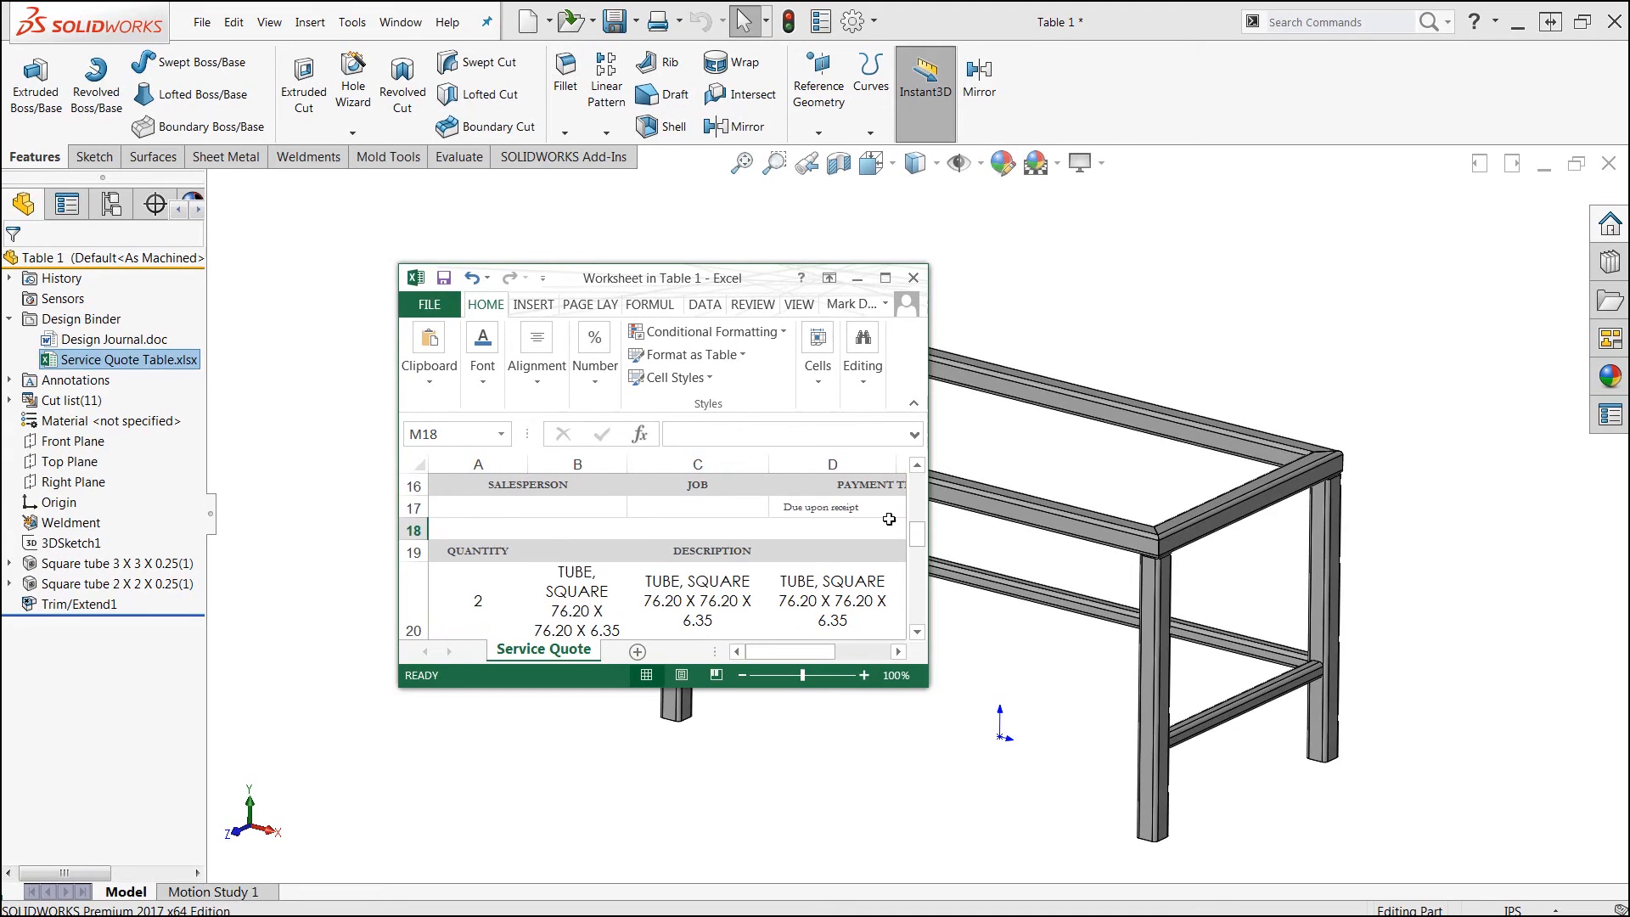
pyautogui.click(913, 278)
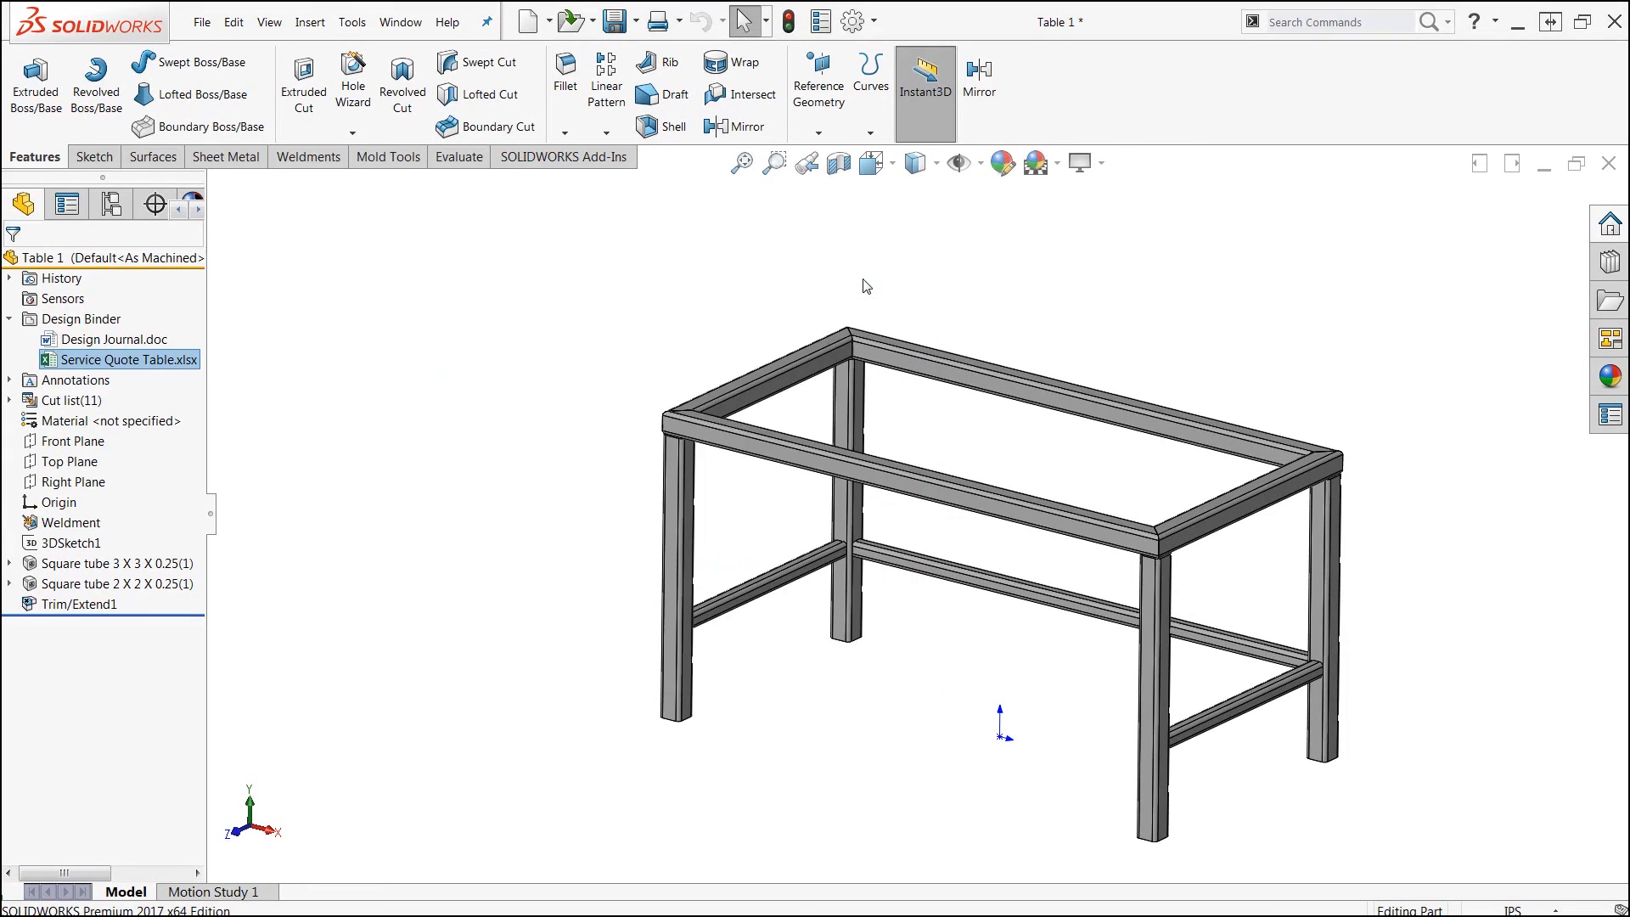